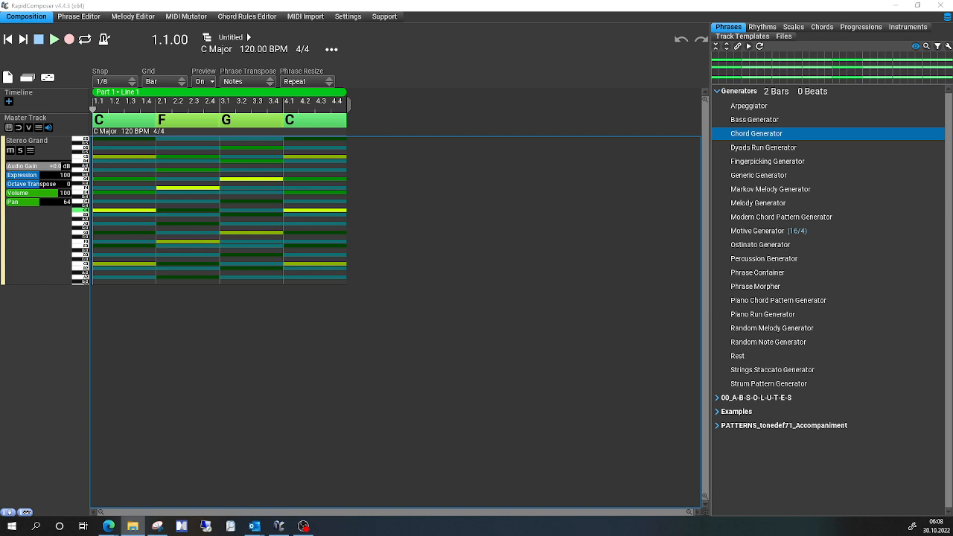
{"action": "mouse_move", "coordinate": [58, 246]}
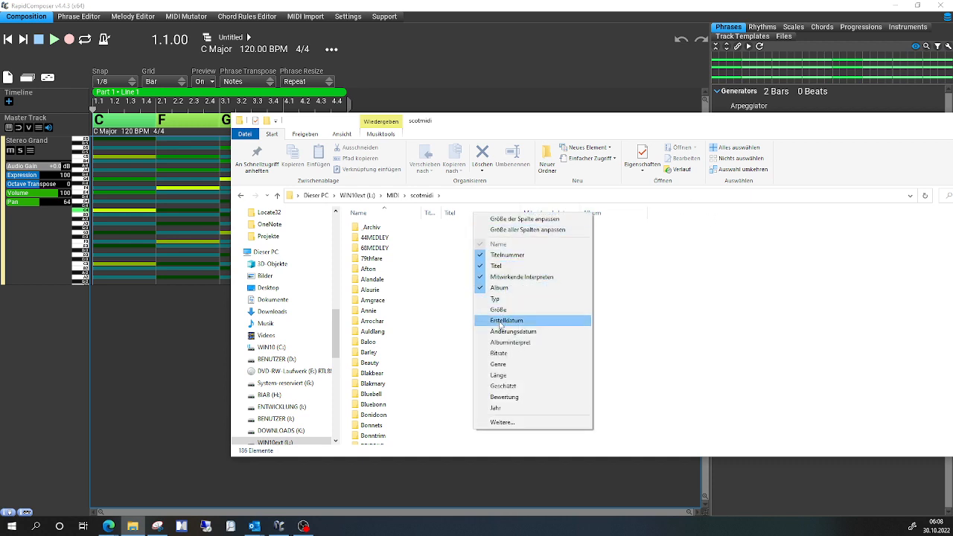
Browse into the Auldlang folder and select the Auld Lang Syne.mid file
{"action": "left_click", "coordinate": [514, 330]}
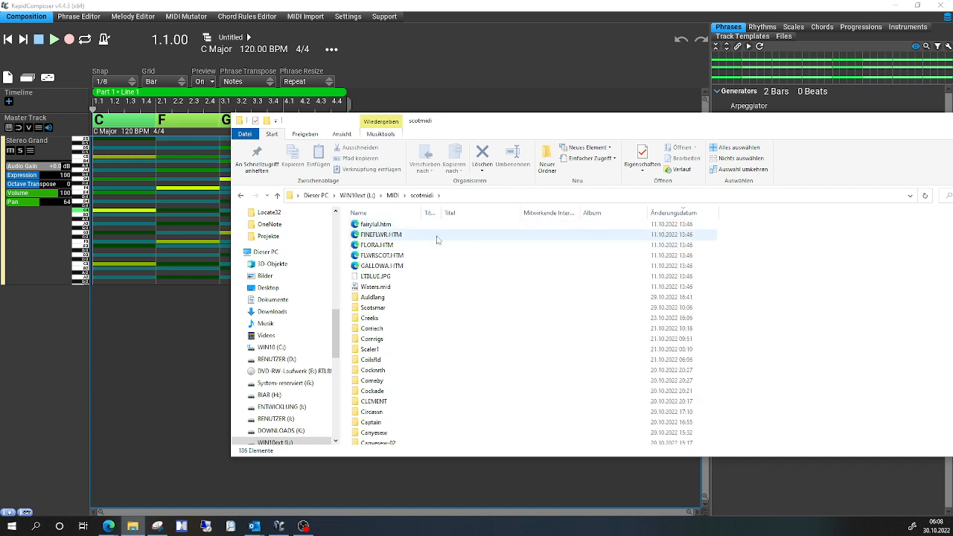
{"action": "double_click", "coordinate": [373, 297]}
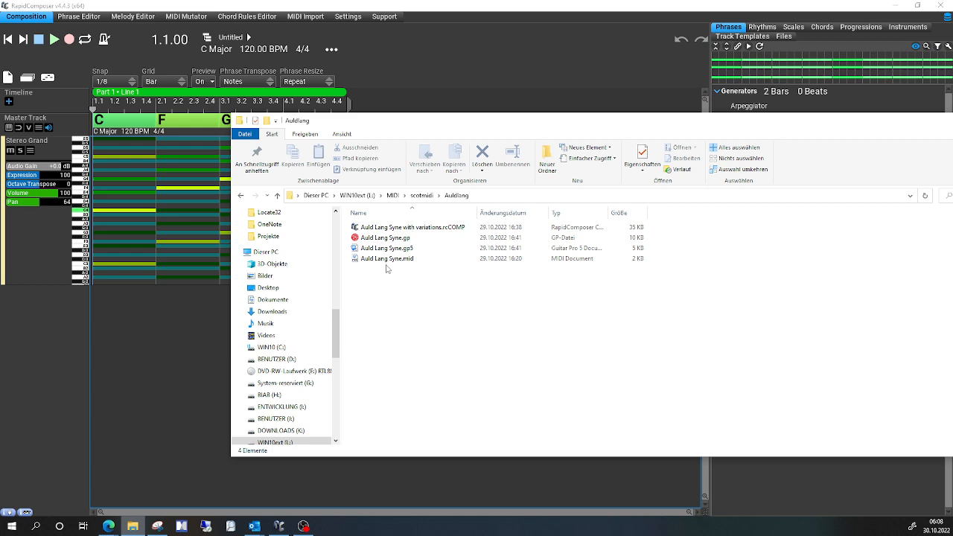
{"action": "left_click", "coordinate": [387, 259]}
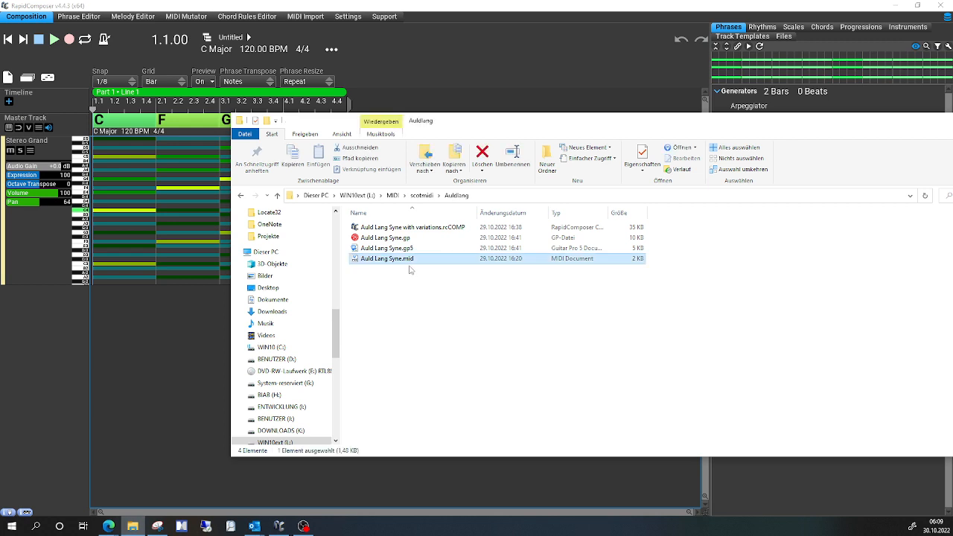
{"action": "mouse_move", "coordinate": [402, 265]}
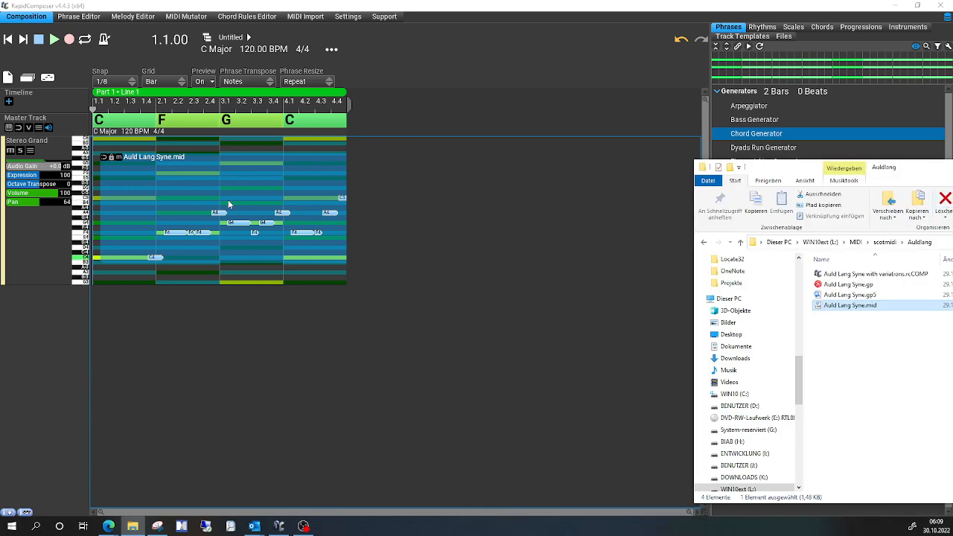
{"action": "mouse_move", "coordinate": [364, 232]}
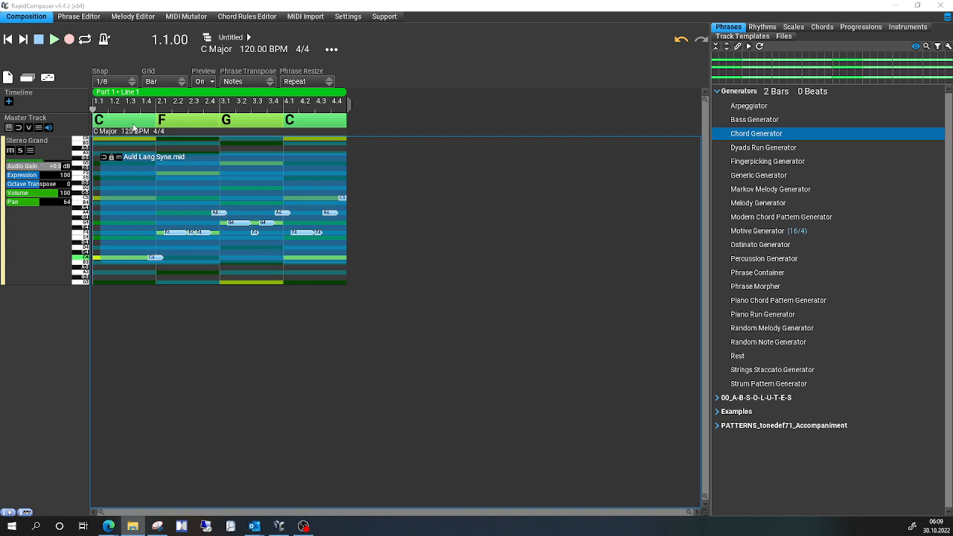
{"action": "mouse_move", "coordinate": [304, 131]}
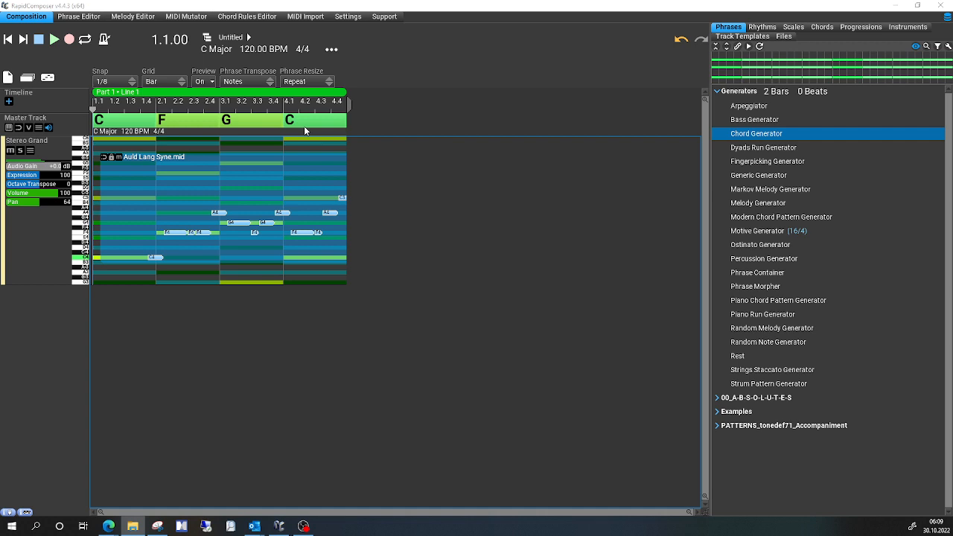
{"action": "mouse_move", "coordinate": [280, 153]}
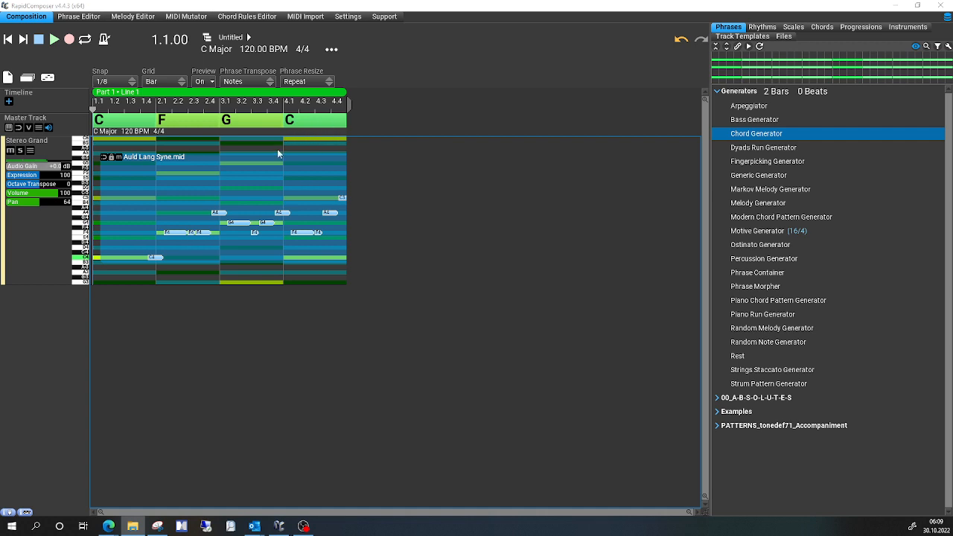
{"action": "mouse_move", "coordinate": [289, 206]}
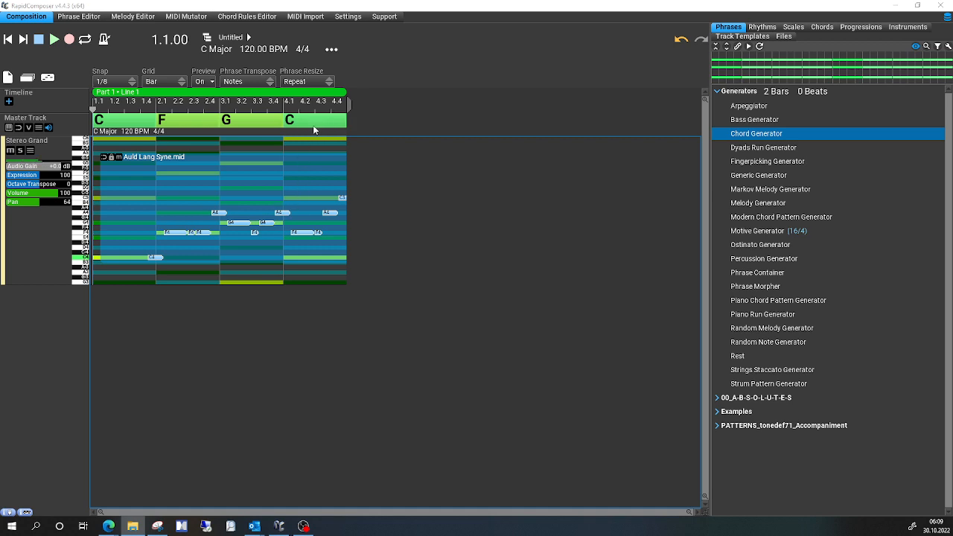
{"action": "mouse_move", "coordinate": [135, 116]}
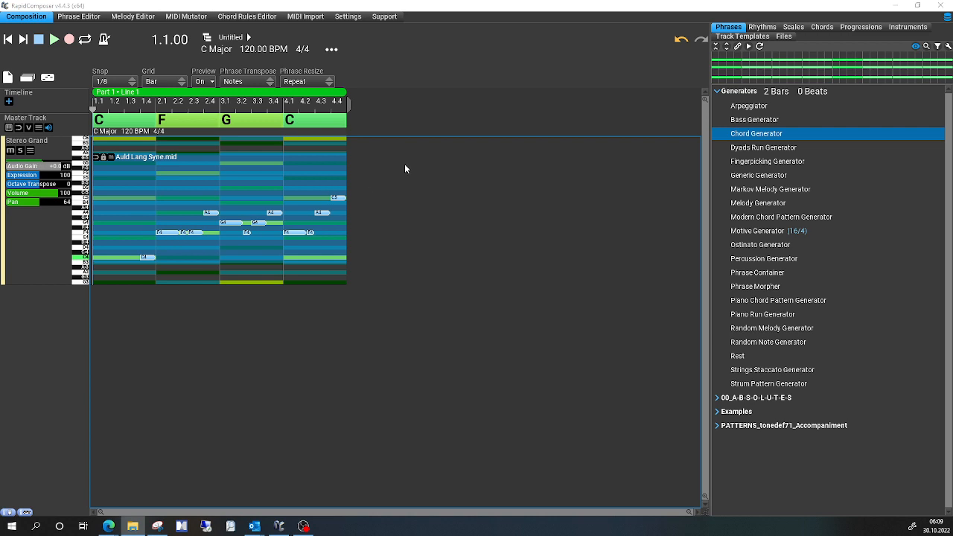
{"action": "mouse_move", "coordinate": [146, 116]}
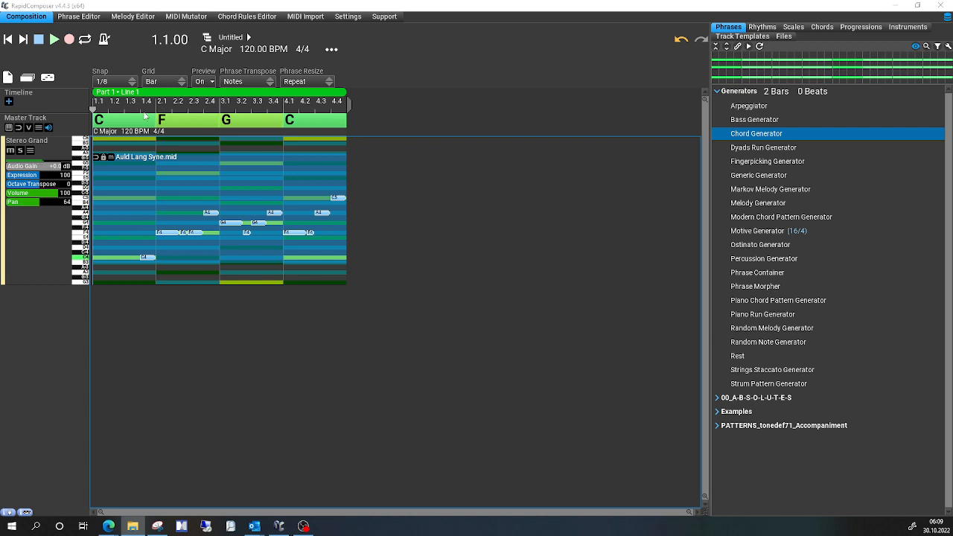
{"action": "mouse_move", "coordinate": [289, 188]}
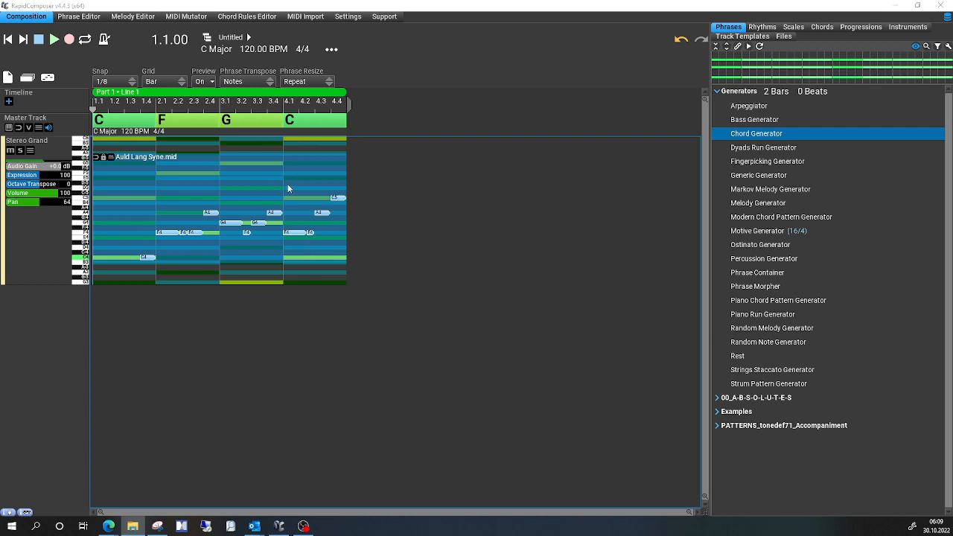
{"action": "mouse_move", "coordinate": [252, 202]}
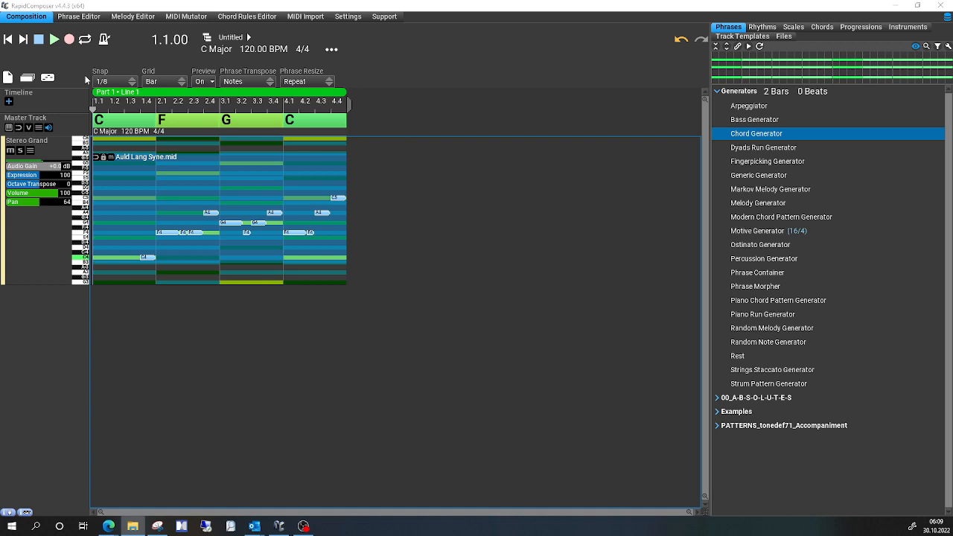
Import MIDI File from L:\MIDI\scotmidi\Auldlang, loading Auld Lang Syne.mid as one monophonic track
{"action": "left_click", "coordinate": [9, 77]}
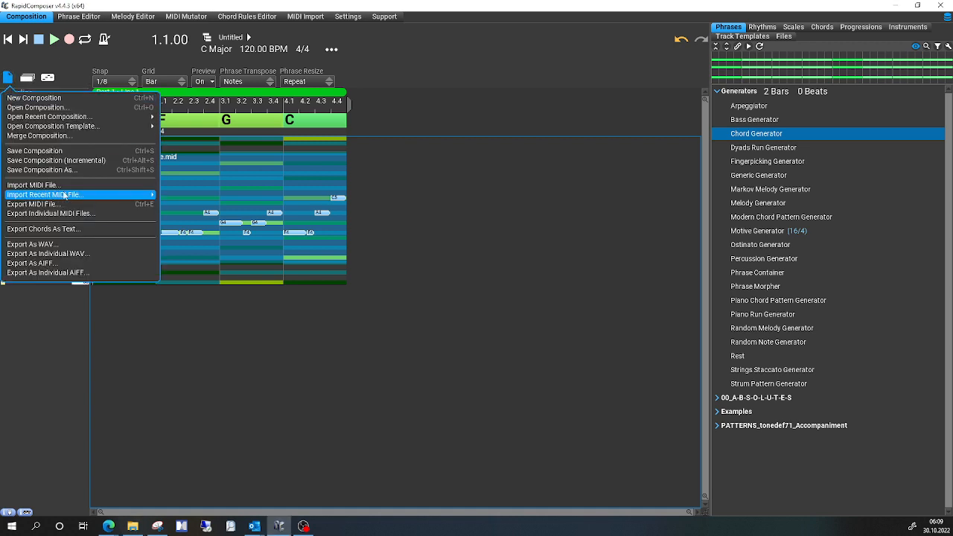
{"action": "left_click", "coordinate": [33, 184]}
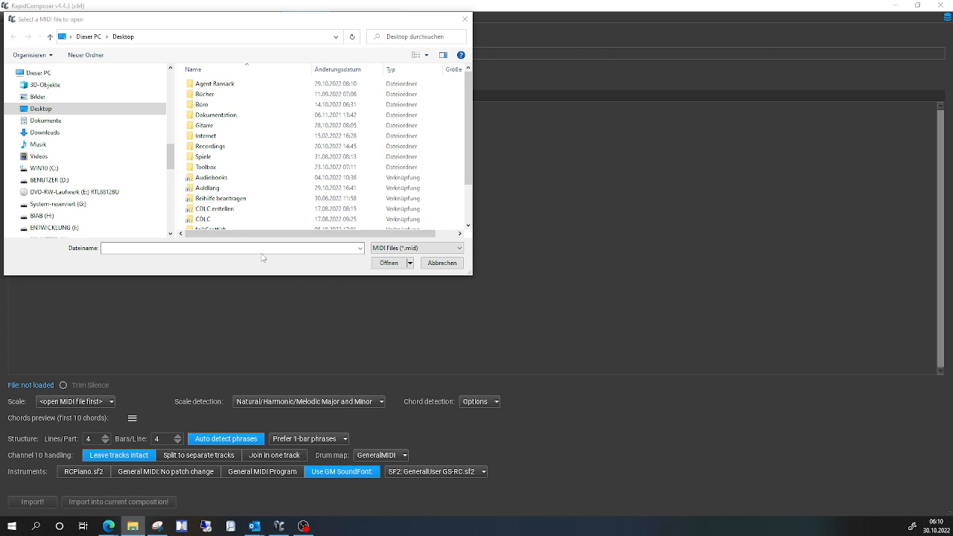
{"action": "type", "text": "L:\\MIDI\\scotmidi\\Auldlang"}
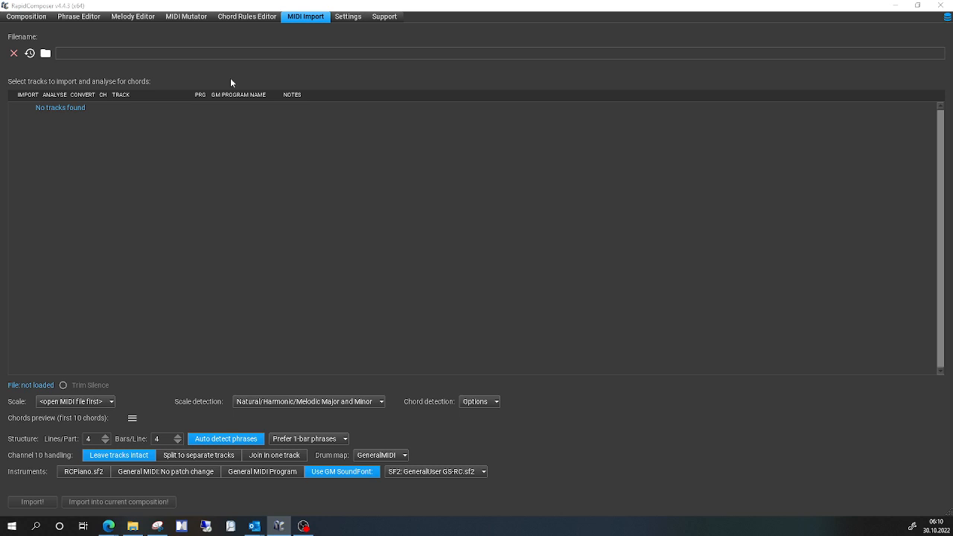
{"action": "left_click", "coordinate": [45, 53]}
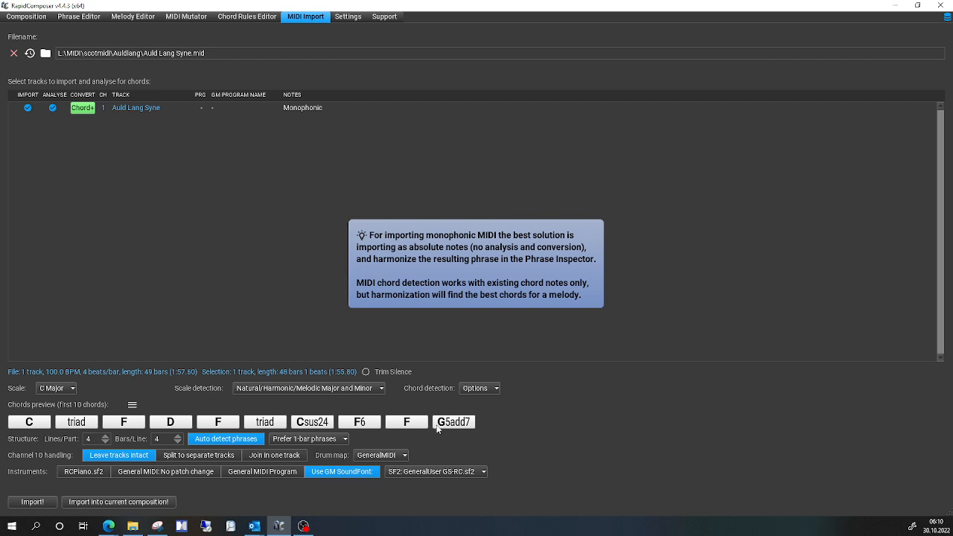
Import the loaded MIDI as a new Auld Lang Syne composition with detected chords C, F, D
{"action": "left_click", "coordinate": [32, 500]}
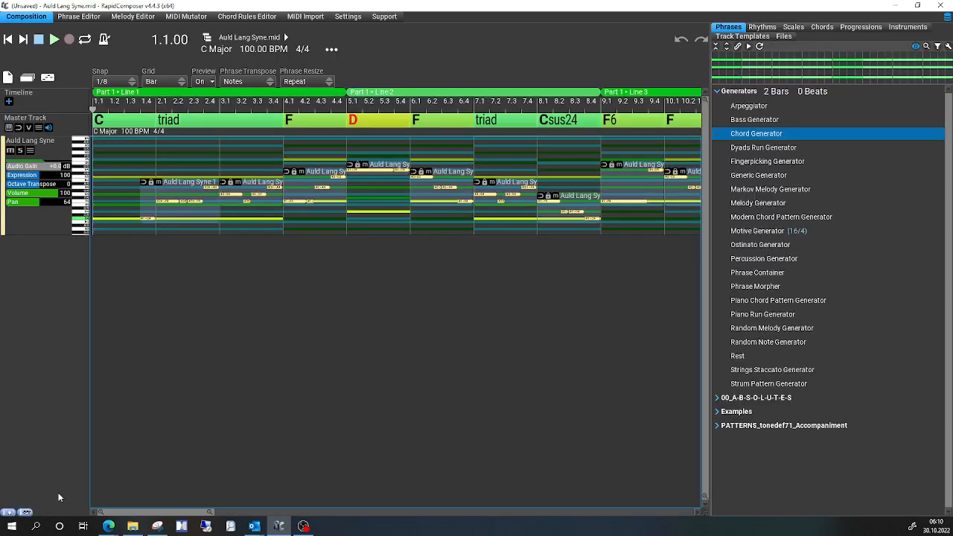
{"action": "mouse_move", "coordinate": [119, 119]}
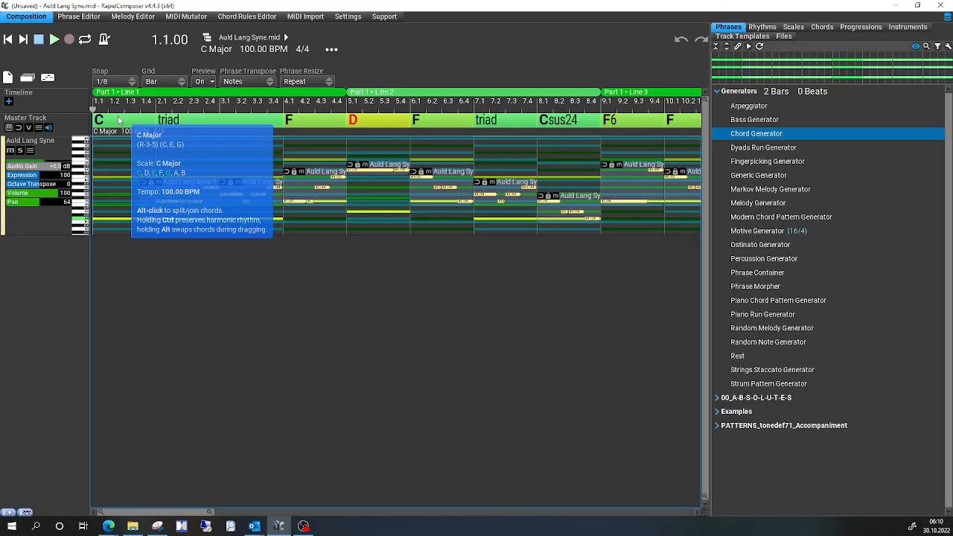
{"action": "mouse_move", "coordinate": [187, 163]}
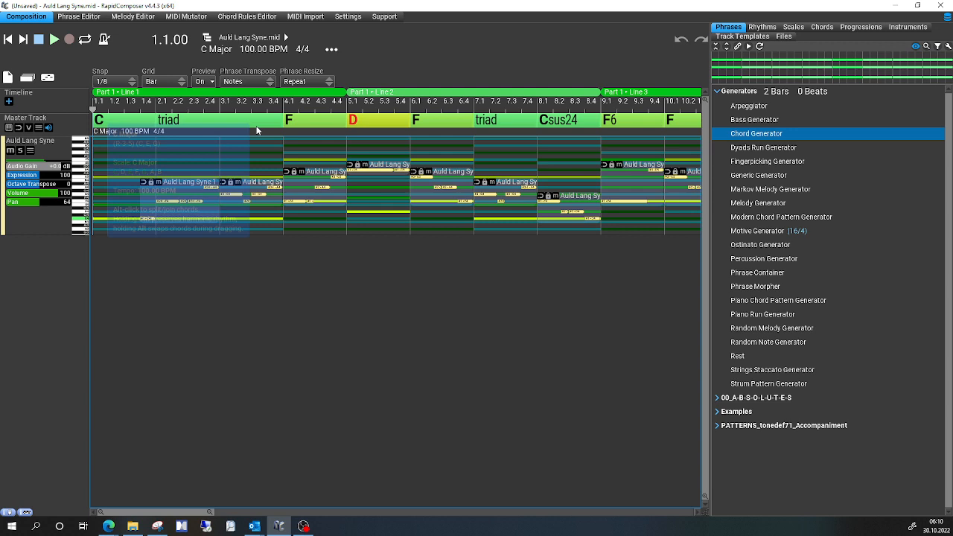
{"action": "mouse_move", "coordinate": [303, 218]}
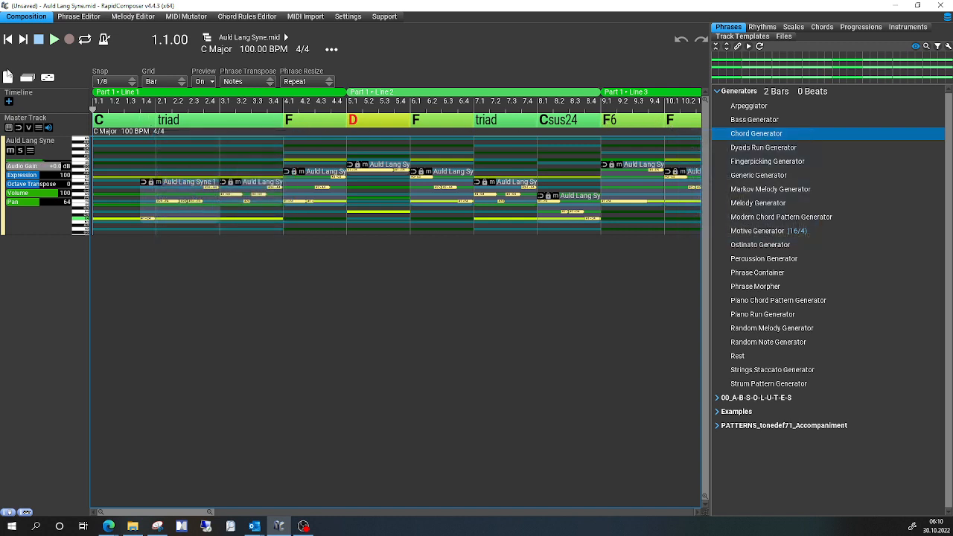
{"action": "left_click", "coordinate": [8, 77]}
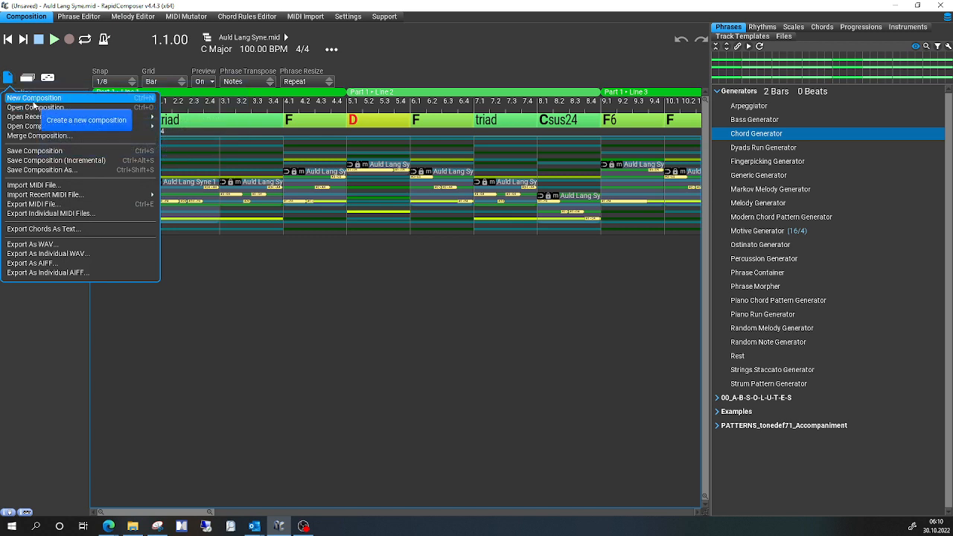
Start a new untitled composition holding the Auld Lang Syne.mid phrase over C–F–G–C chords
{"action": "left_click", "coordinate": [32, 98]}
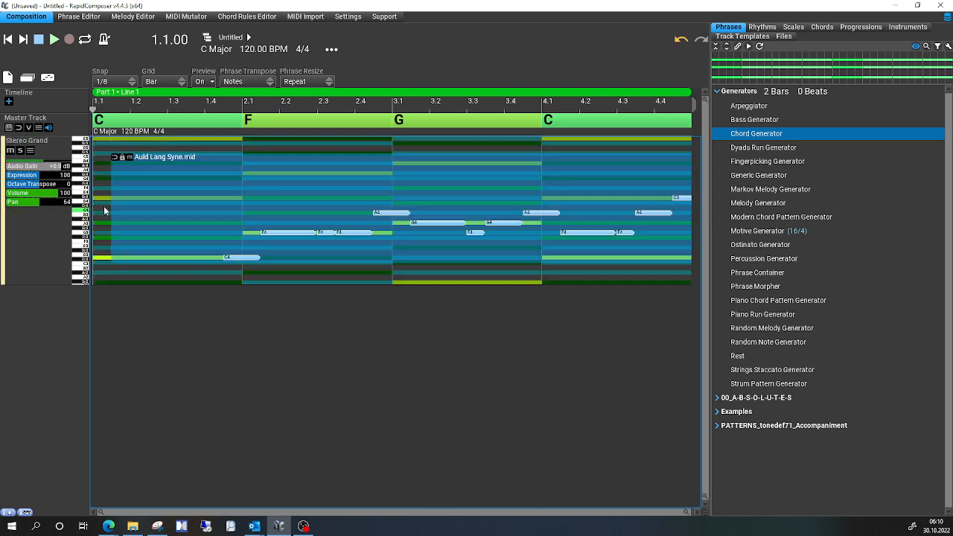
{"action": "mouse_move", "coordinate": [364, 265]}
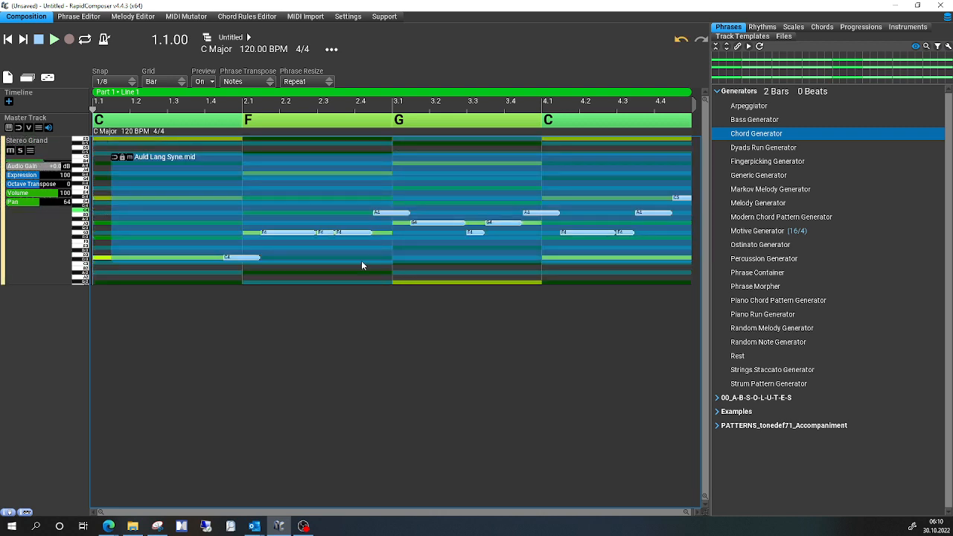
{"action": "mouse_move", "coordinate": [304, 247]}
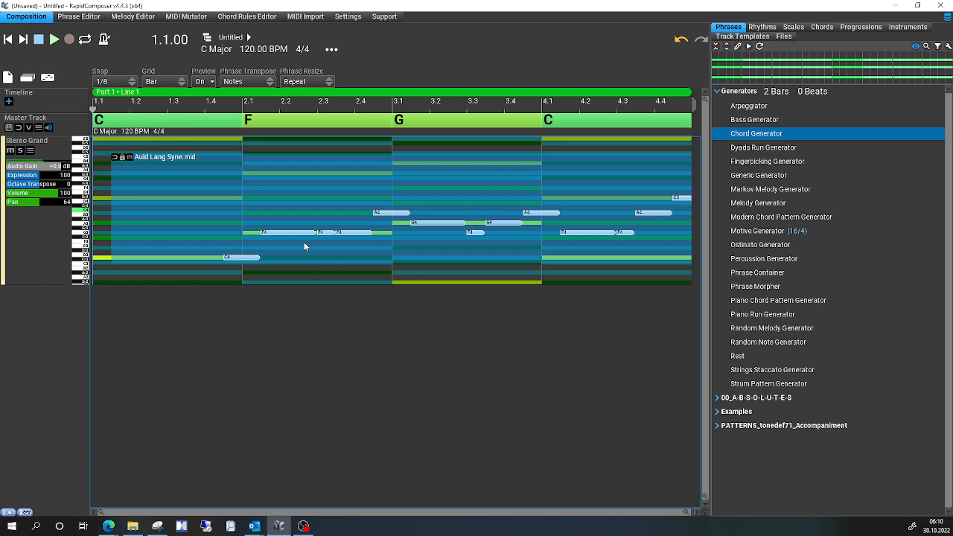
{"action": "mouse_move", "coordinate": [116, 191]}
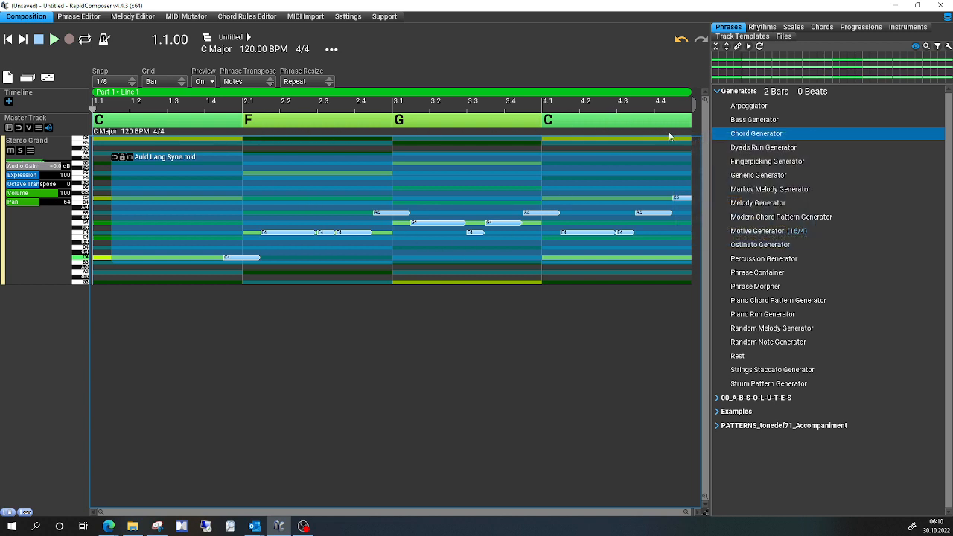
{"action": "mouse_move", "coordinate": [248, 333]}
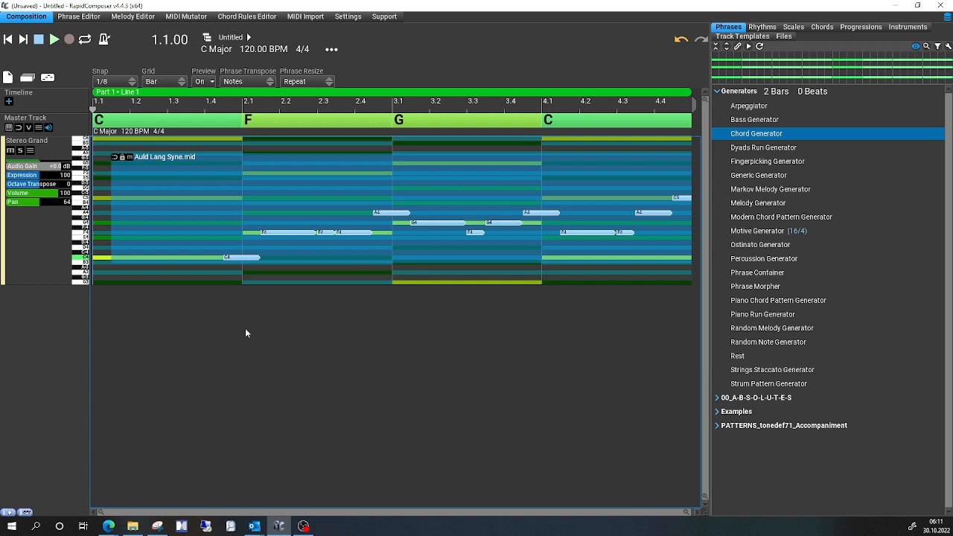
{"action": "mouse_move", "coordinate": [243, 341]}
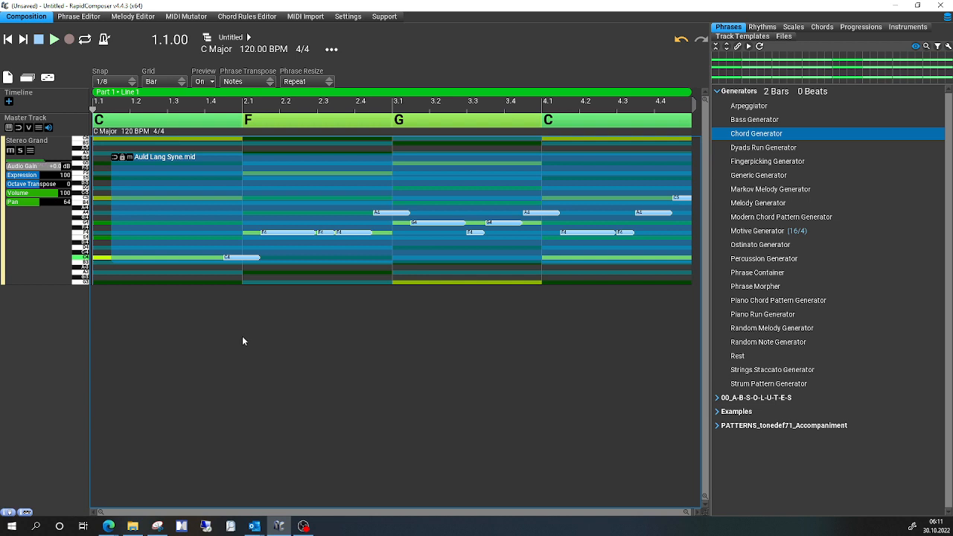
{"action": "mouse_move", "coordinate": [214, 304]}
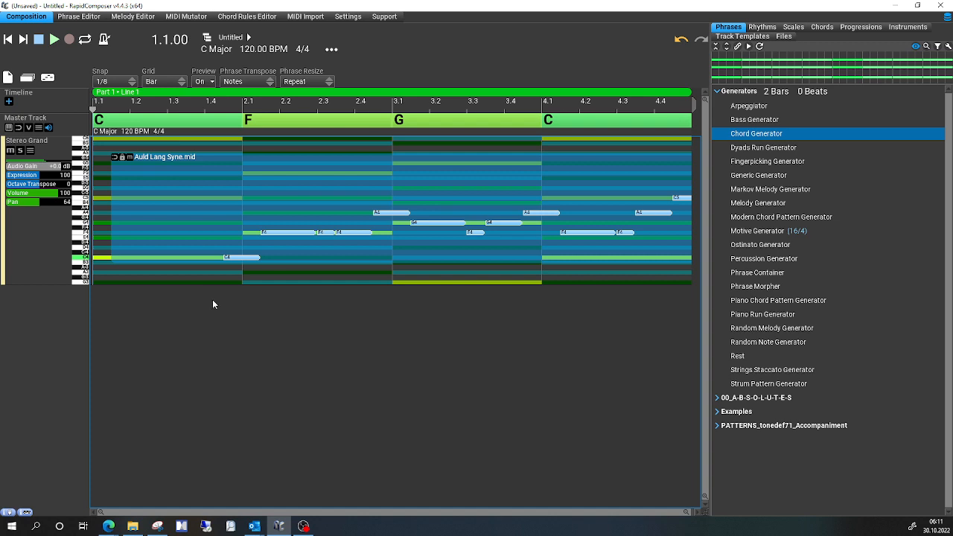
{"action": "mouse_move", "coordinate": [265, 218]}
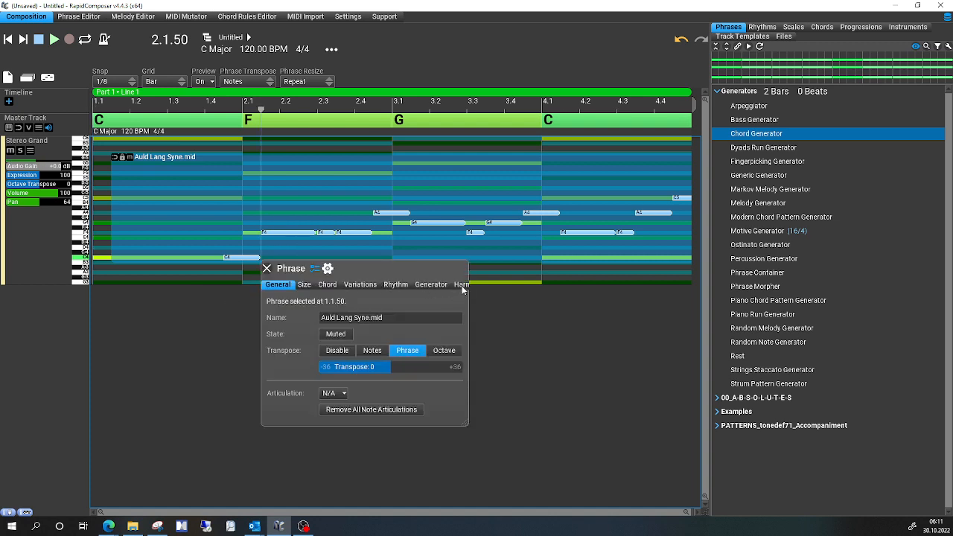
Switch the phrase's harmonization settings to Based On Rules
{"action": "left_click", "coordinate": [461, 285]}
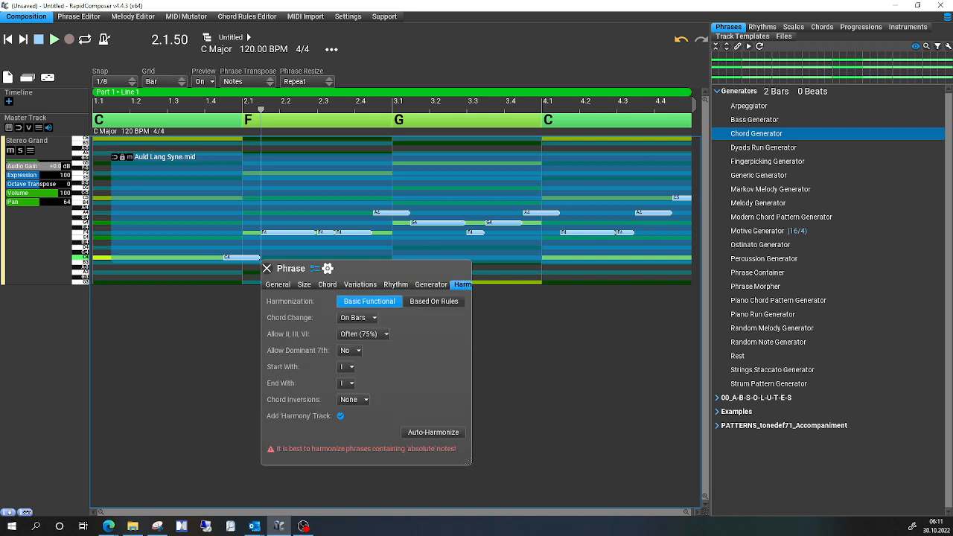
{"action": "mouse_move", "coordinate": [524, 291]}
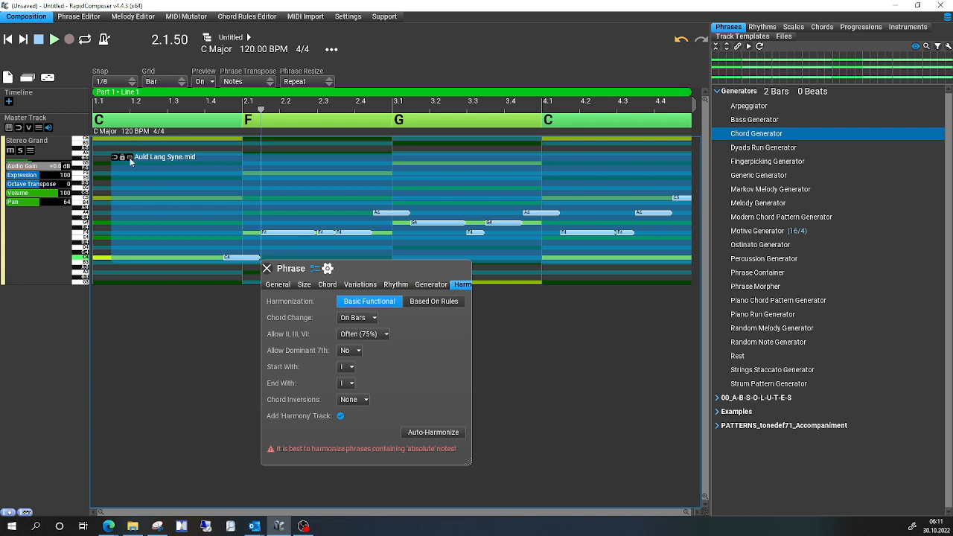
{"action": "mouse_move", "coordinate": [334, 302]}
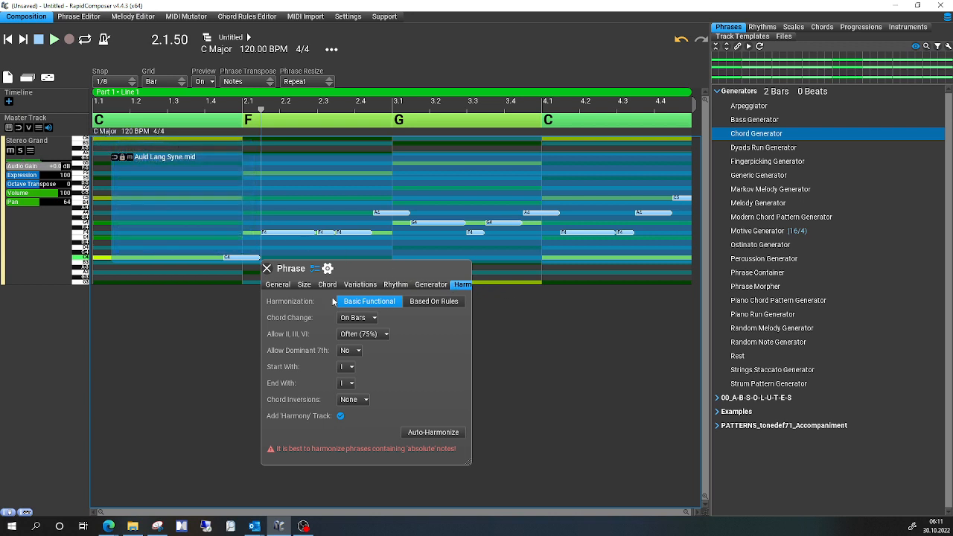
{"action": "left_click", "coordinate": [435, 300]}
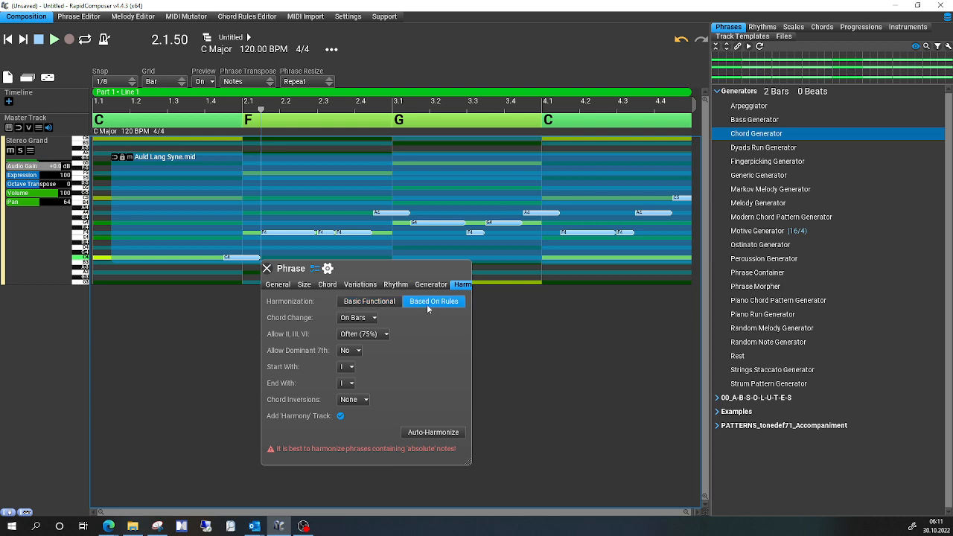
Auto-harmonize with Default Major Scale Rules at Less Expected, giving chords C, F, C, Dm
{"action": "left_click", "coordinate": [432, 301]}
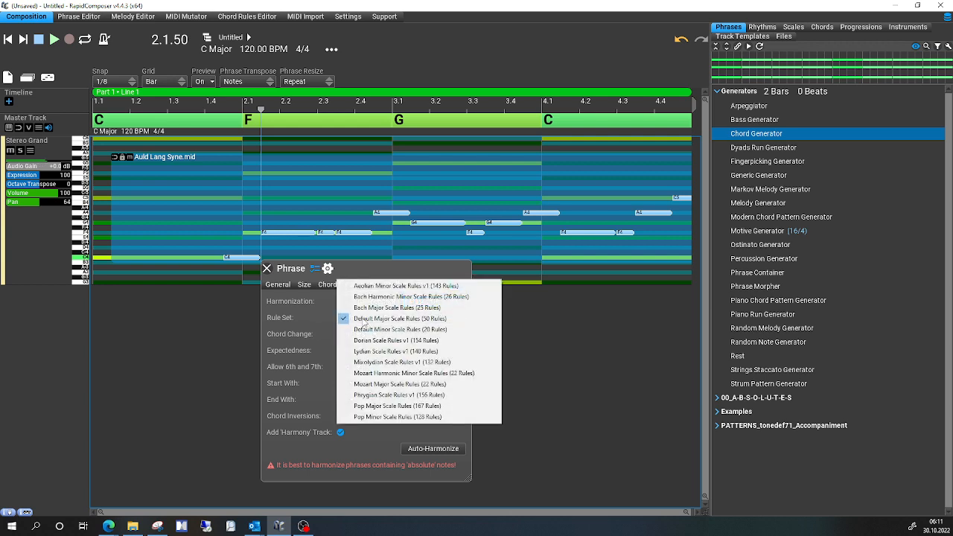
{"action": "left_click", "coordinate": [399, 319]}
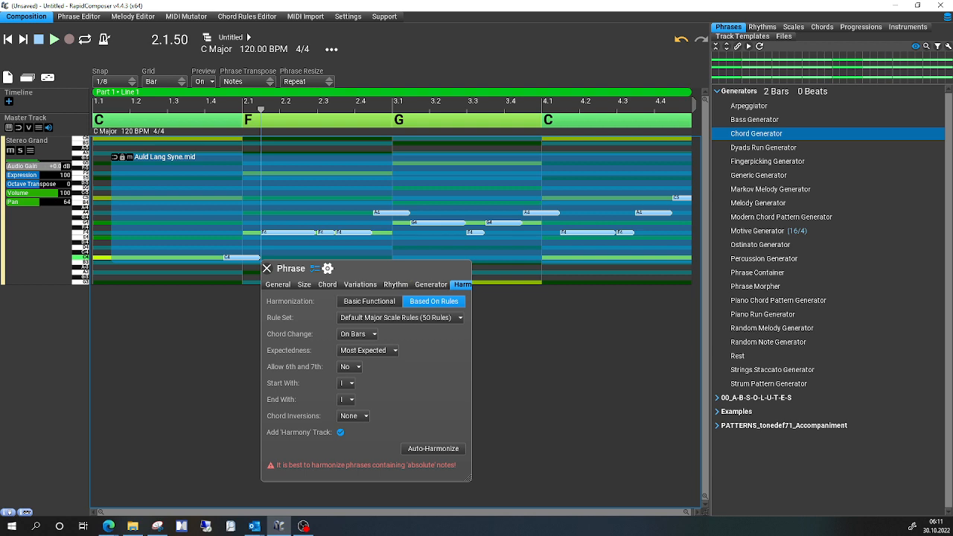
{"action": "mouse_move", "coordinate": [428, 323]}
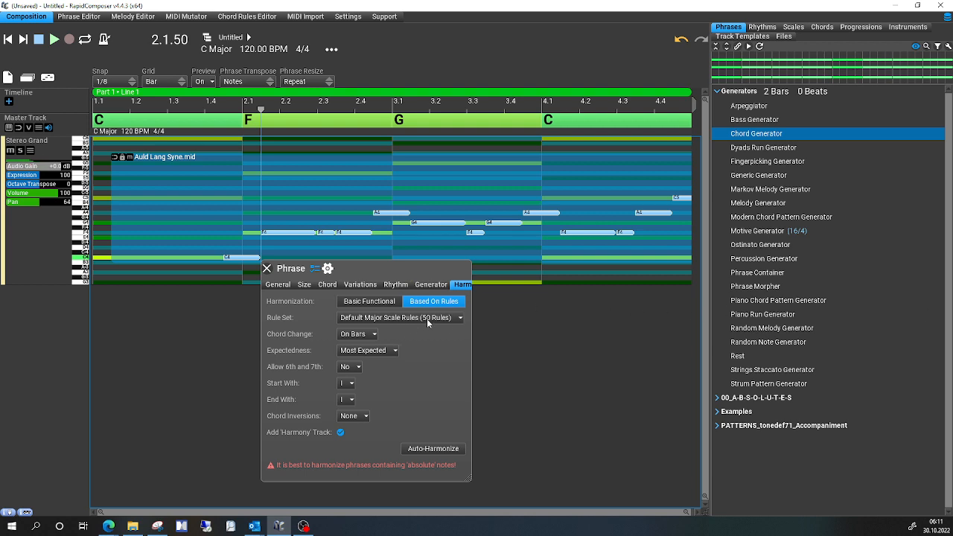
{"action": "mouse_move", "coordinate": [664, 459]}
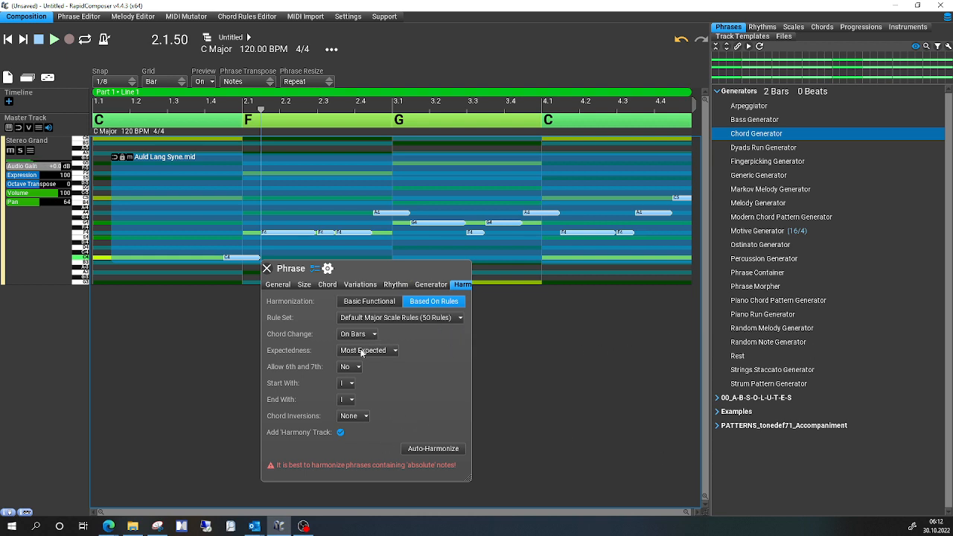
{"action": "left_click", "coordinate": [368, 350]}
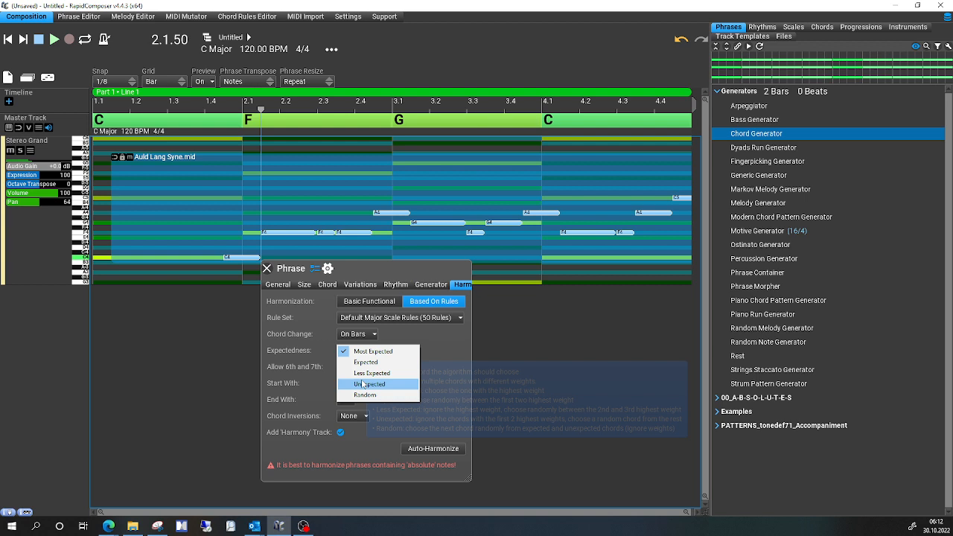
{"action": "left_click", "coordinate": [373, 373]}
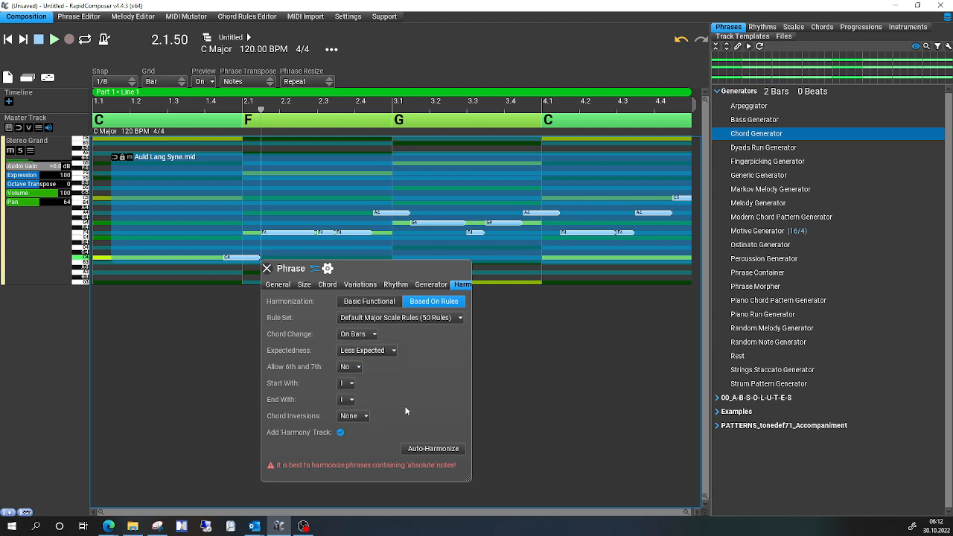
{"action": "mouse_move", "coordinate": [396, 414]}
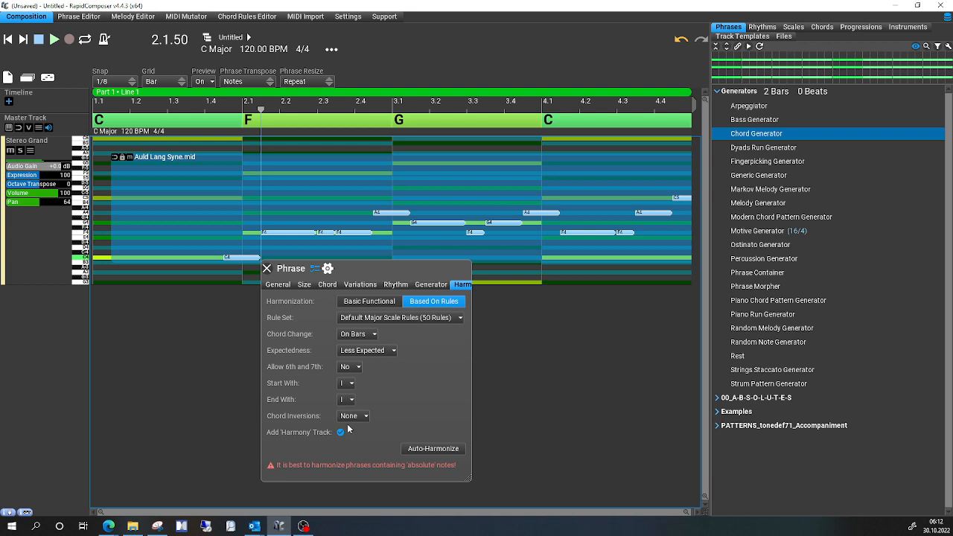
{"action": "mouse_move", "coordinate": [387, 437]}
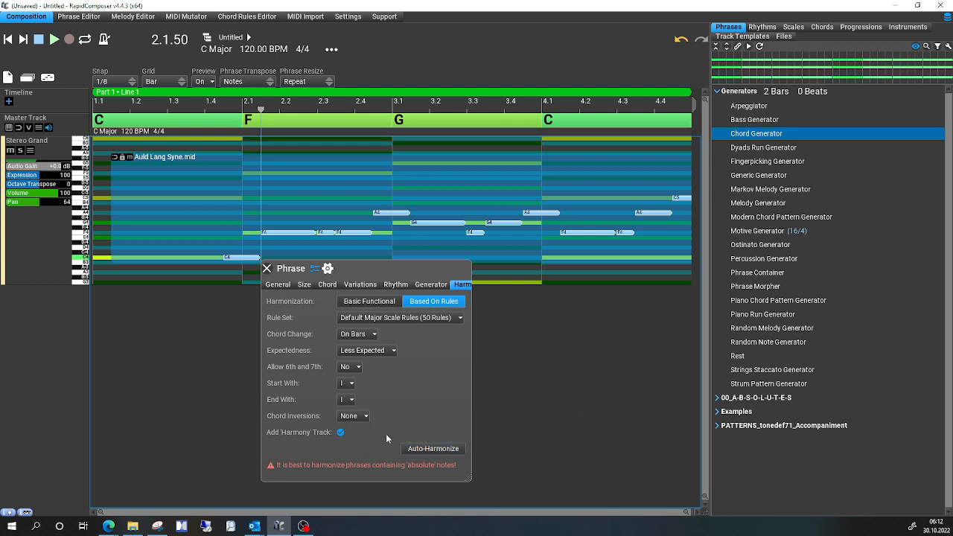
{"action": "left_click", "coordinate": [432, 448]}
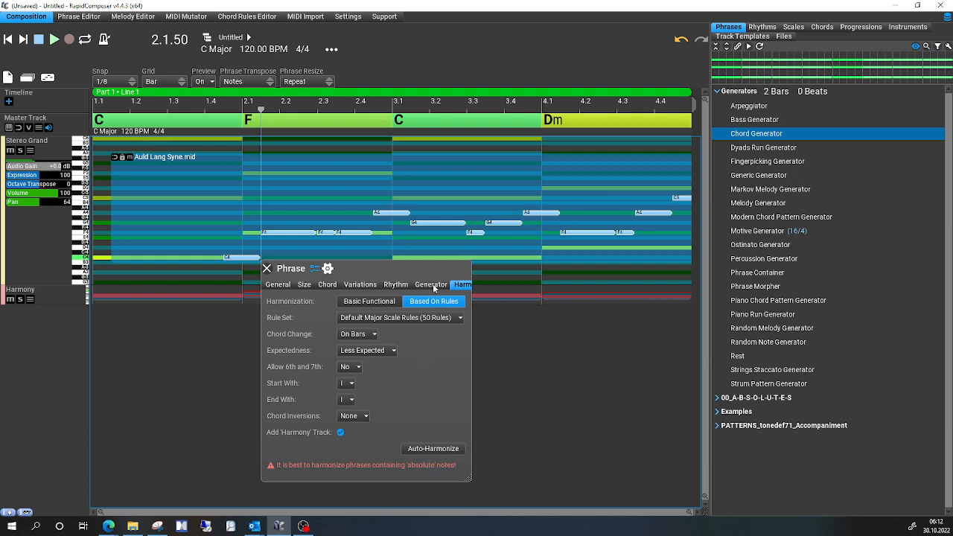
{"action": "left_click", "coordinate": [267, 268]}
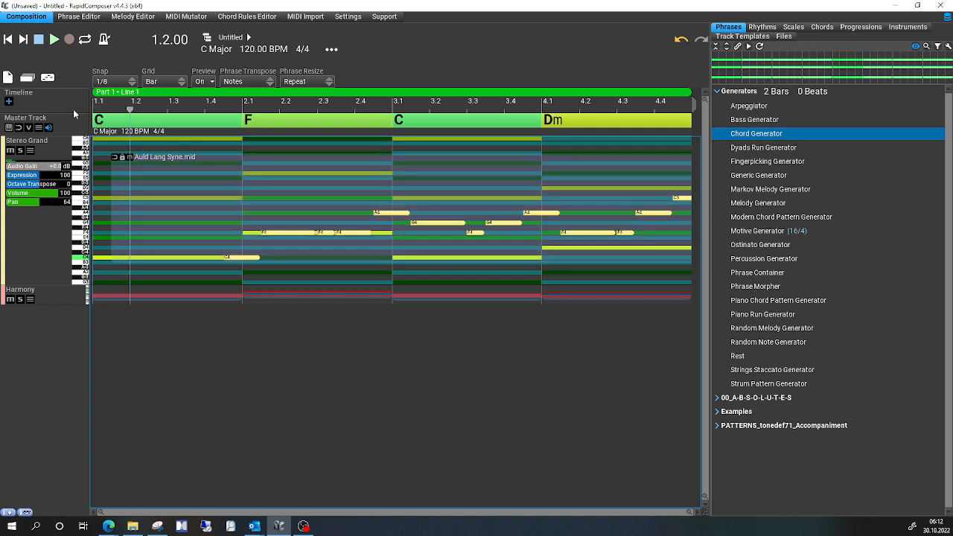
Play back the re-harmonized phrase over the new C–F–C–Dm chords
{"action": "left_click", "coordinate": [53, 38]}
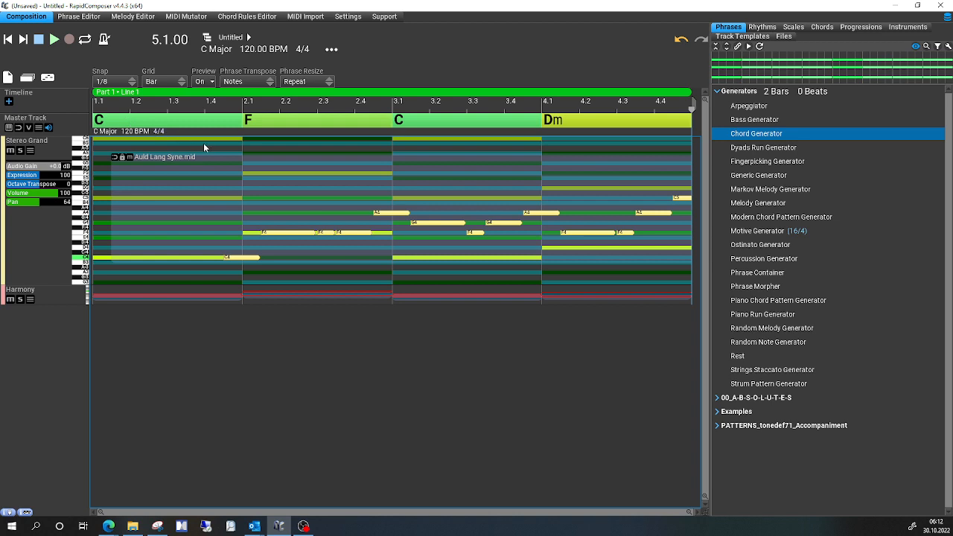
{"action": "mouse_move", "coordinate": [269, 283]}
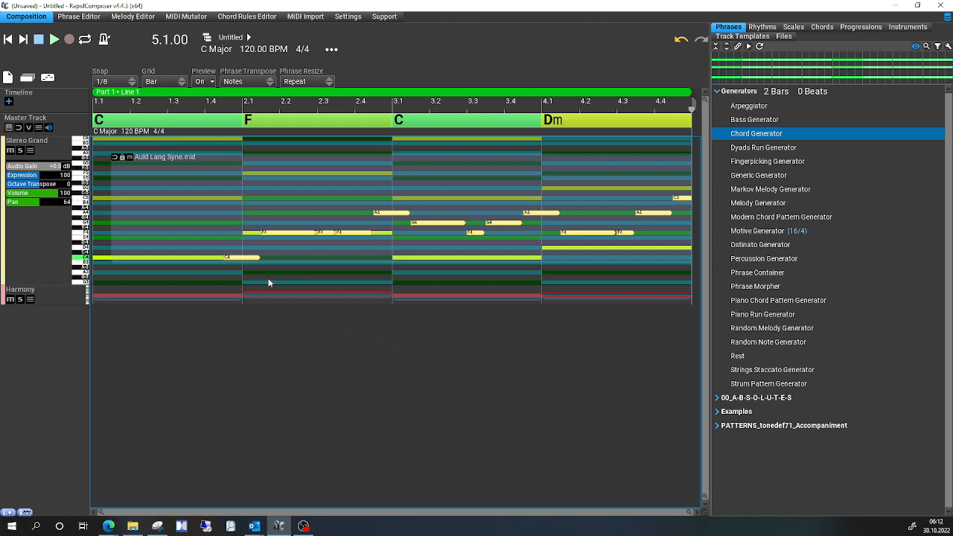
{"action": "mouse_move", "coordinate": [639, 280]}
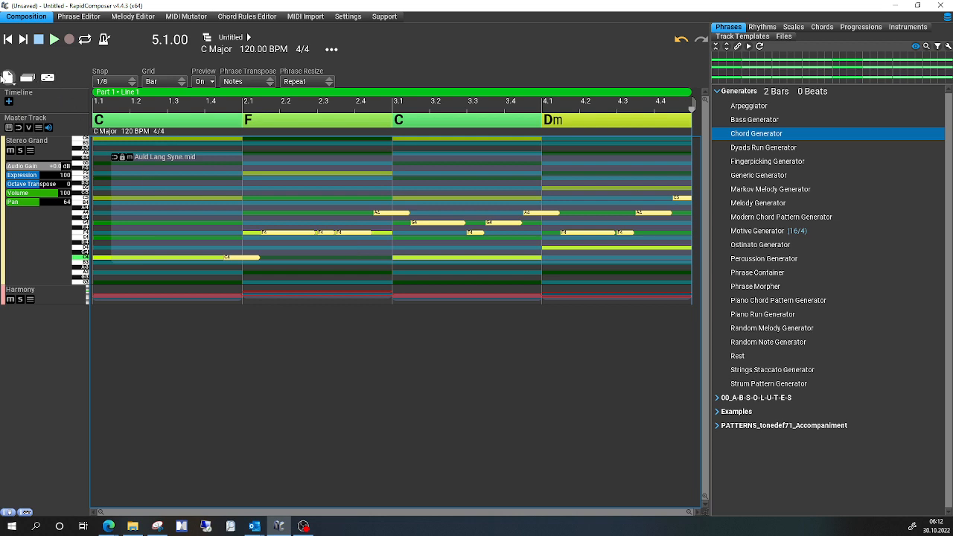
Start a fresh composition and load Auld Lang Syne.mid again in MIDI Import
{"action": "left_click", "coordinate": [8, 78]}
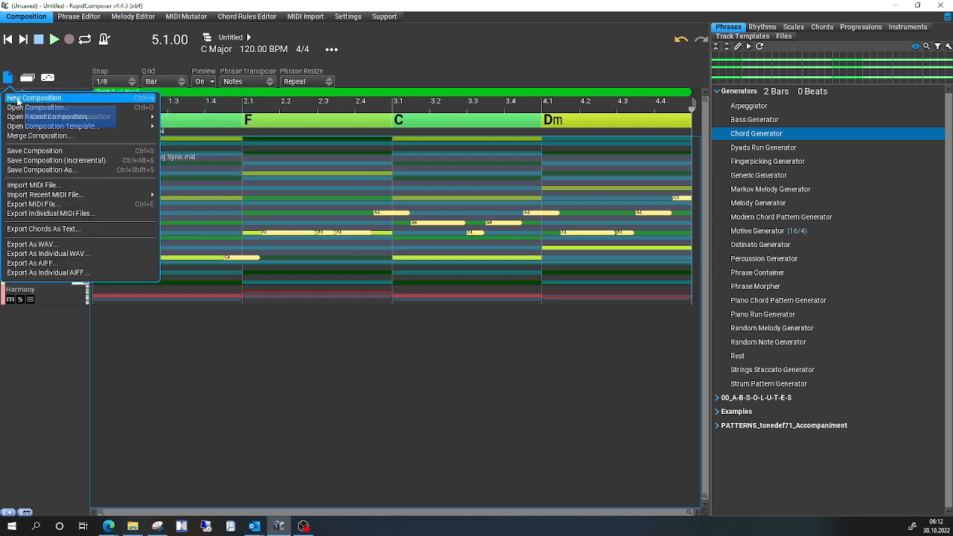
{"action": "left_click", "coordinate": [32, 99]}
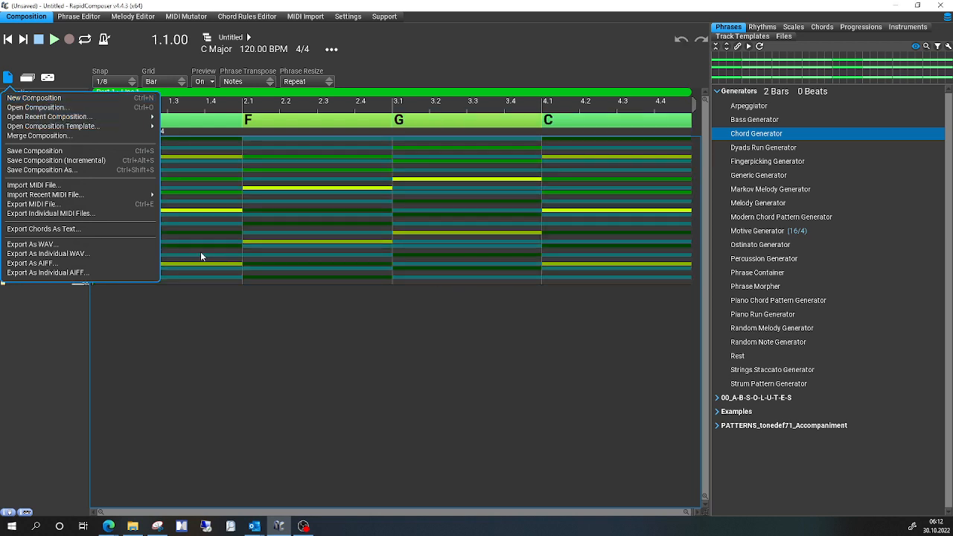
{"action": "mouse_move", "coordinate": [32, 185]}
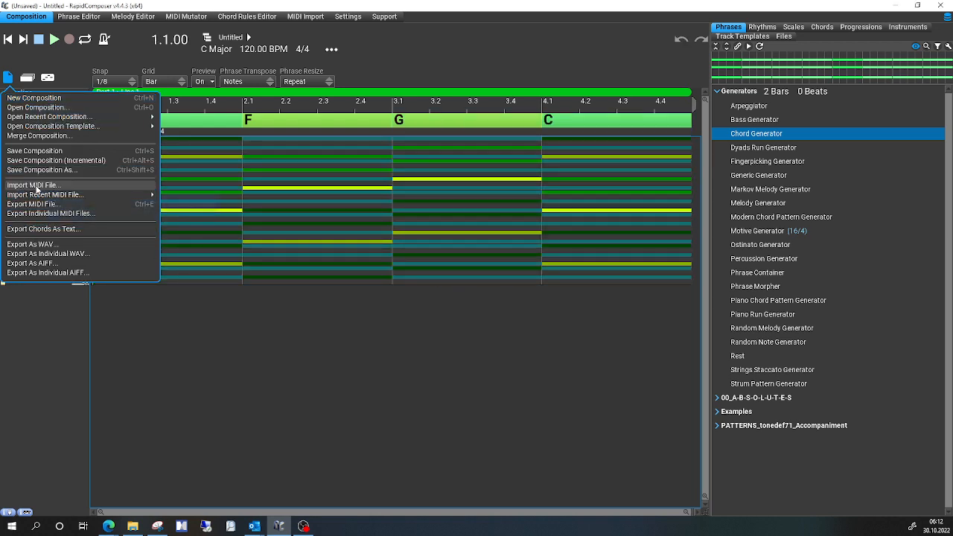
{"action": "left_click", "coordinate": [33, 184]}
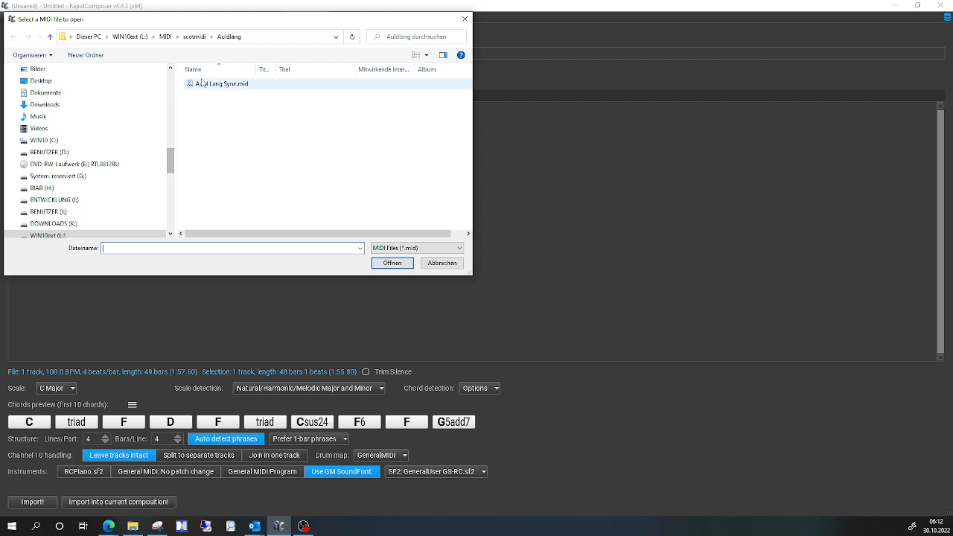
{"action": "left_click", "coordinate": [391, 263]}
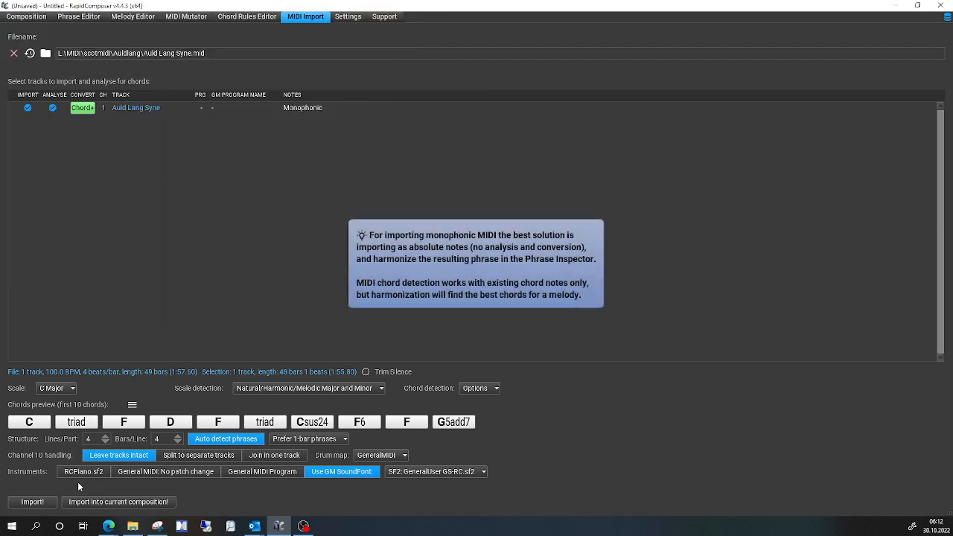
Import the tune as a new composition and auto-harmonize its phrase, giving C, F, Dm chords
{"action": "left_click", "coordinate": [31, 500]}
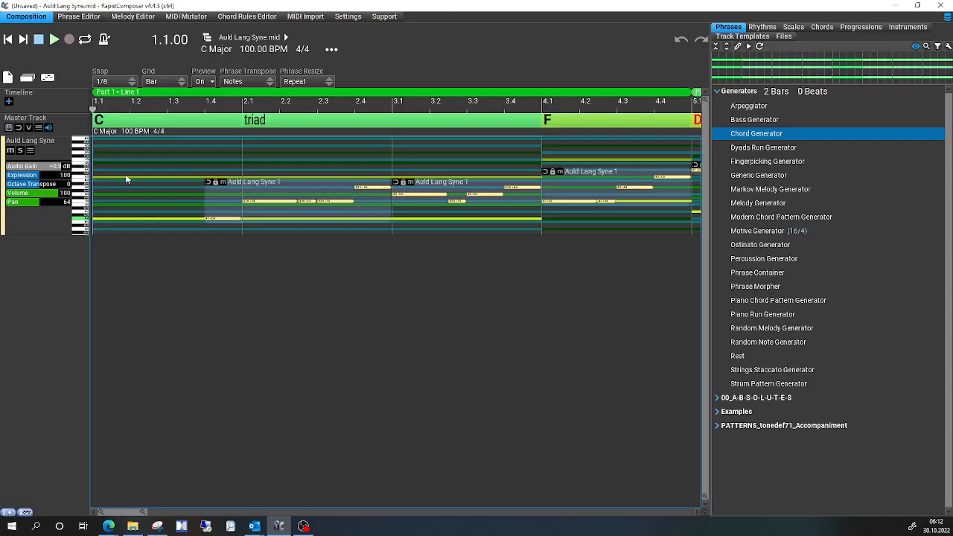
{"action": "mouse_move", "coordinate": [229, 191]}
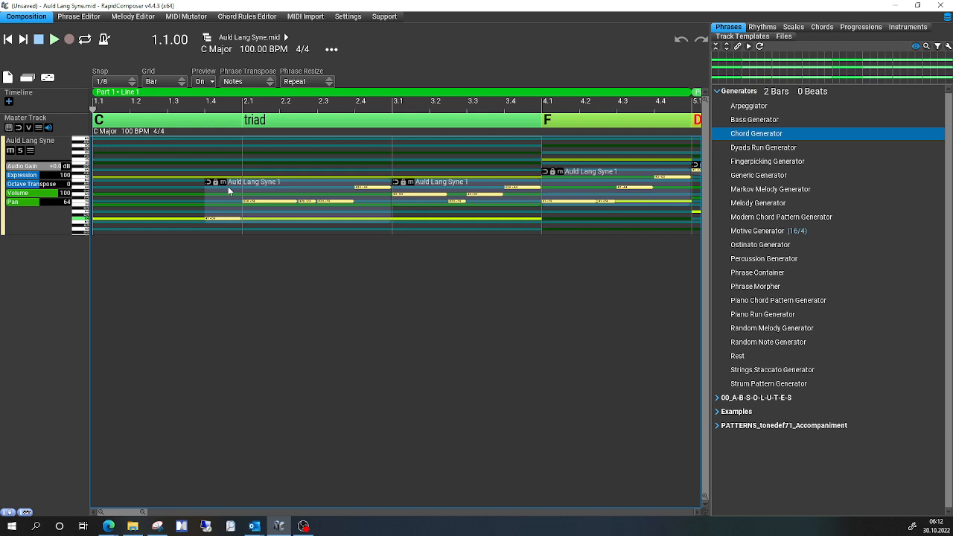
{"action": "double_click", "coordinate": [254, 191]}
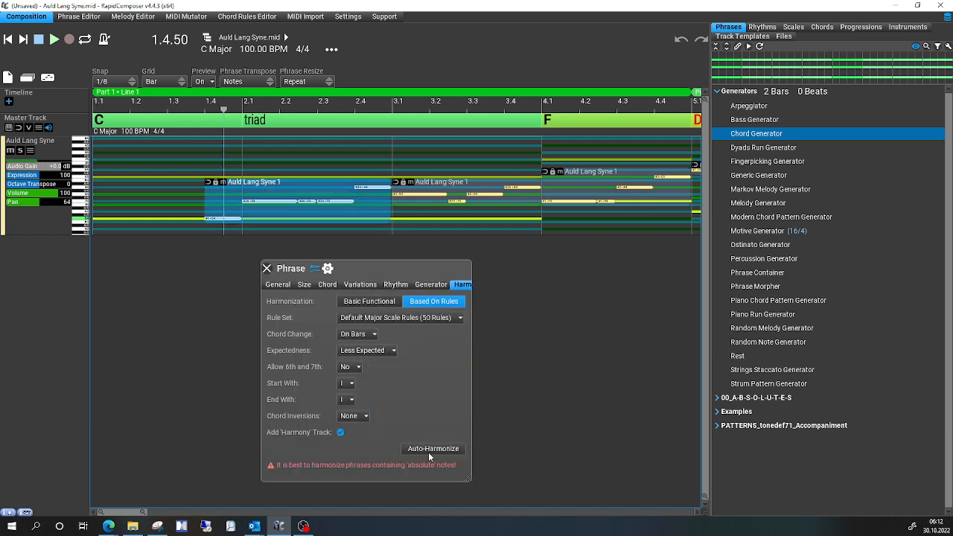
{"action": "left_click", "coordinate": [433, 448]}
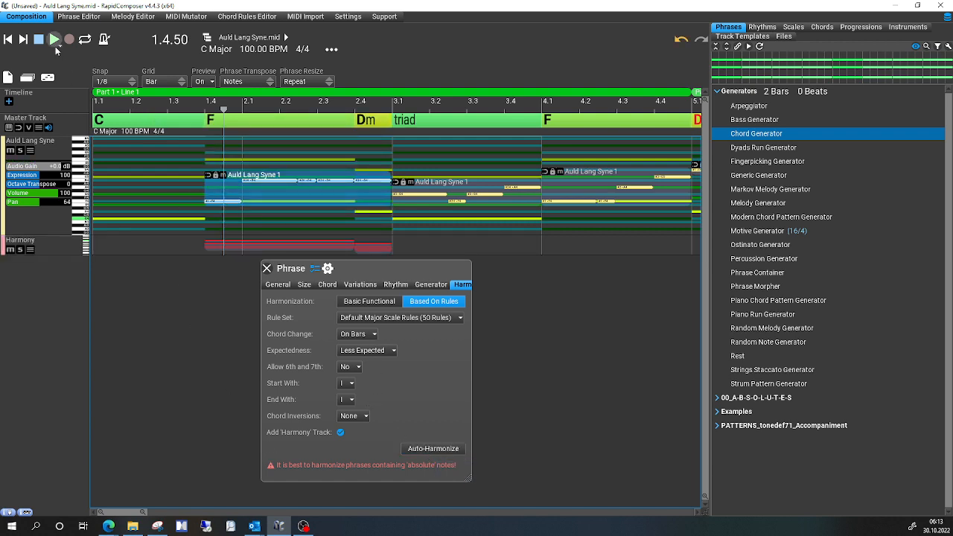
{"action": "mouse_move", "coordinate": [55, 39]}
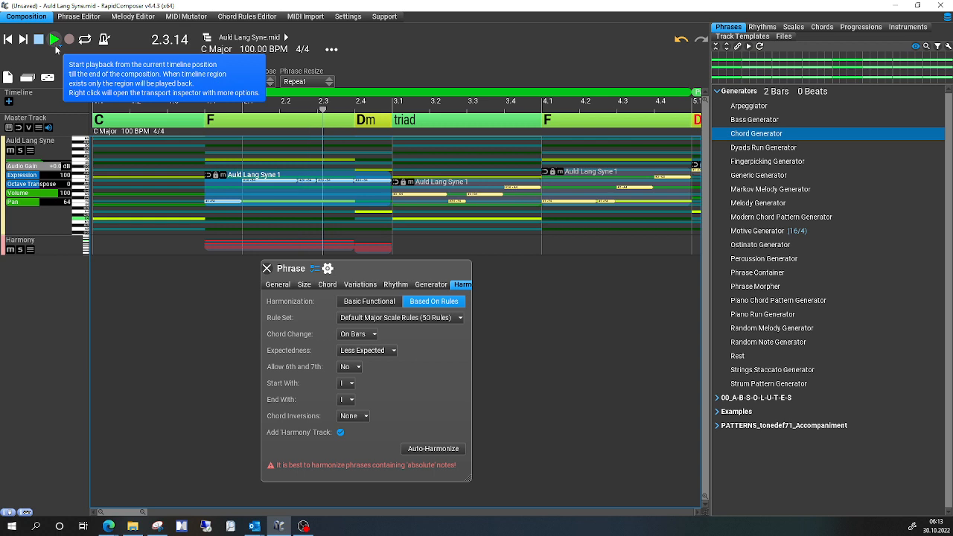
Play the harmonized tune to bar 8, stop, and show the Auld Lang Syne track properties
{"action": "left_click", "coordinate": [54, 38]}
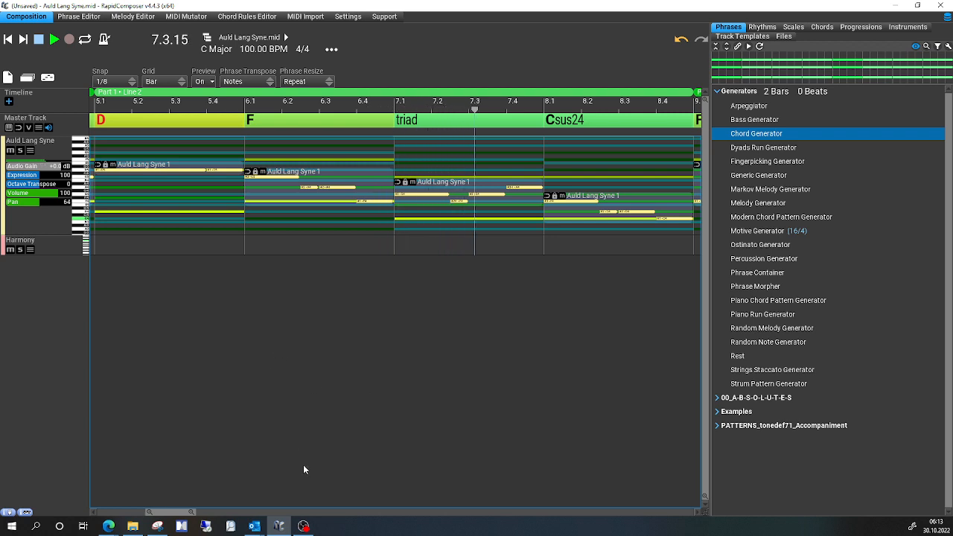
{"action": "left_click", "coordinate": [53, 39]}
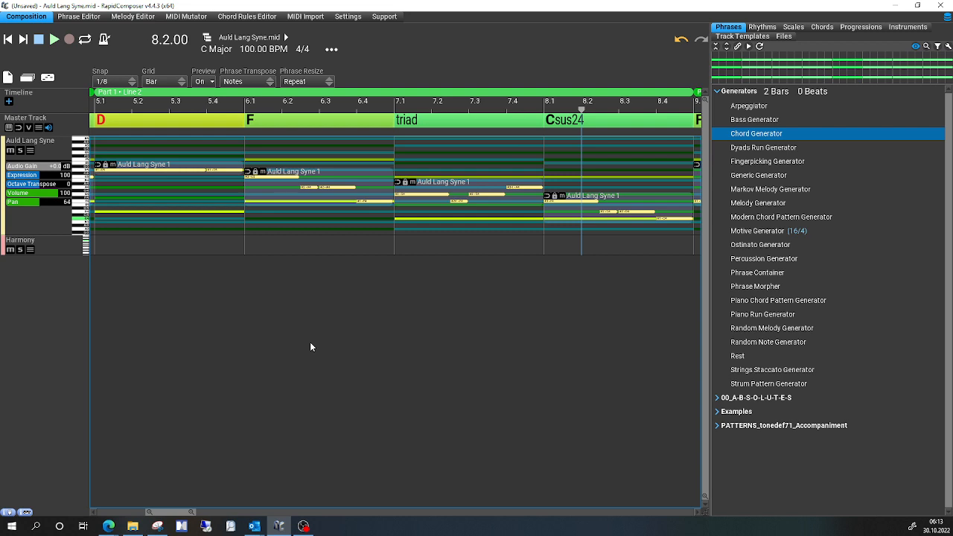
{"action": "mouse_move", "coordinate": [299, 346]}
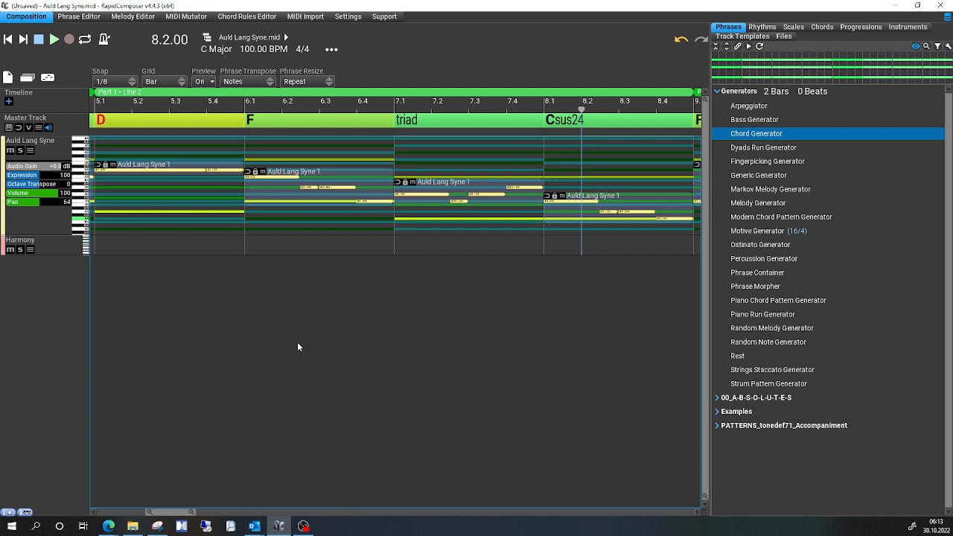
{"action": "mouse_move", "coordinate": [250, 352]}
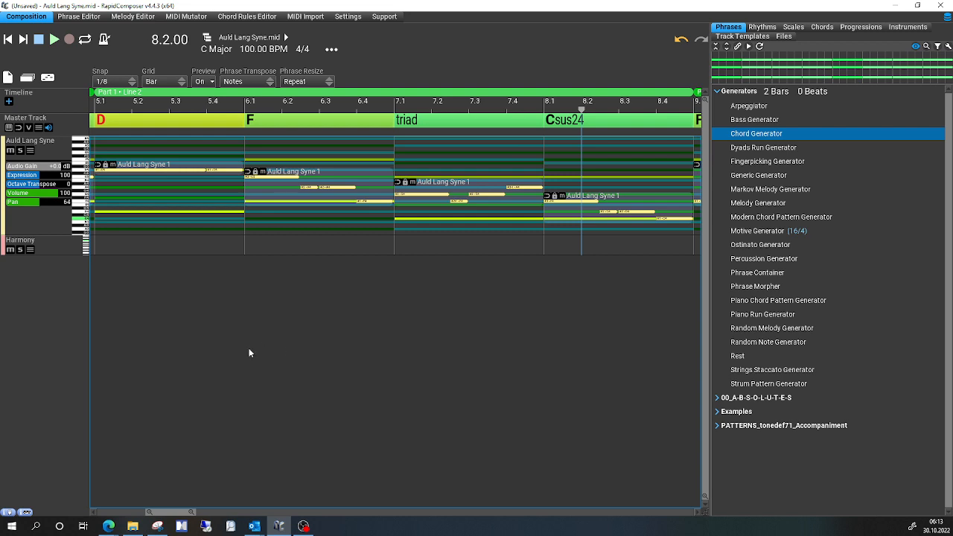
{"action": "left_click", "coordinate": [7, 39]}
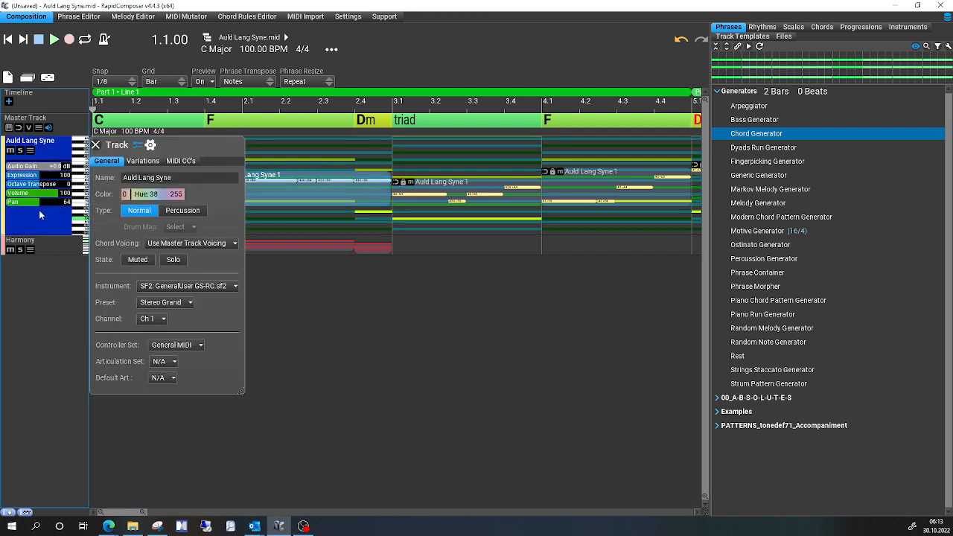
{"action": "mouse_move", "coordinate": [151, 146]}
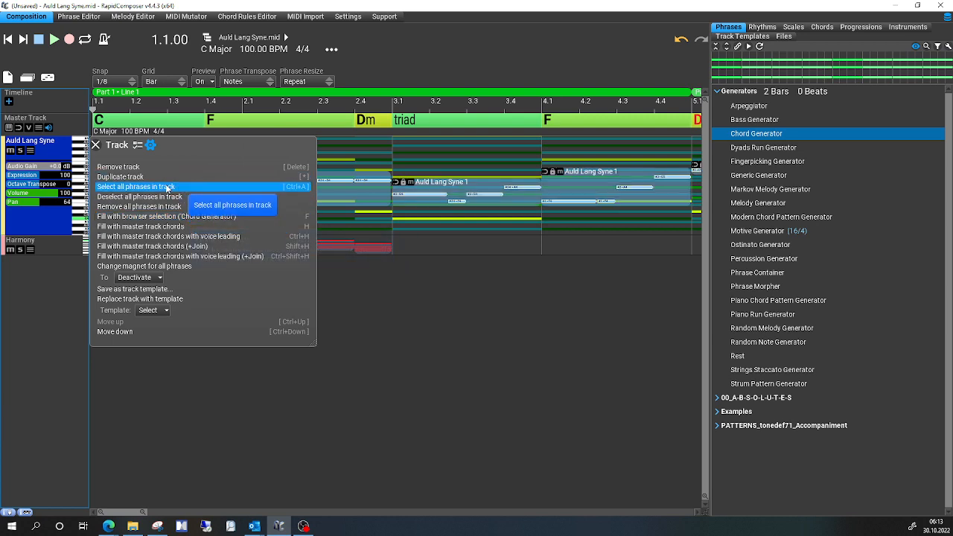
Select every phrase in the Auld Lang Syne track via the Track inspector menu
{"action": "left_click", "coordinate": [137, 186]}
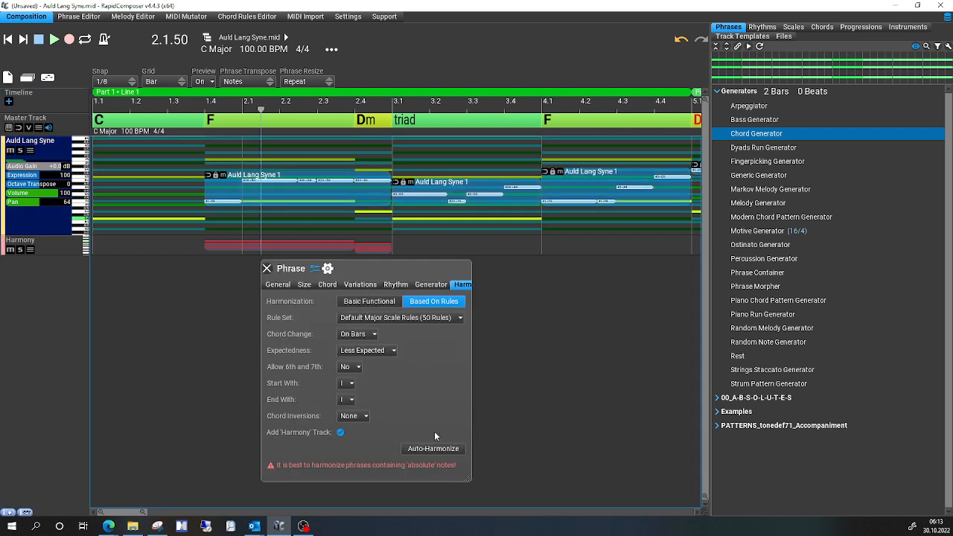
{"action": "mouse_move", "coordinate": [435, 459]}
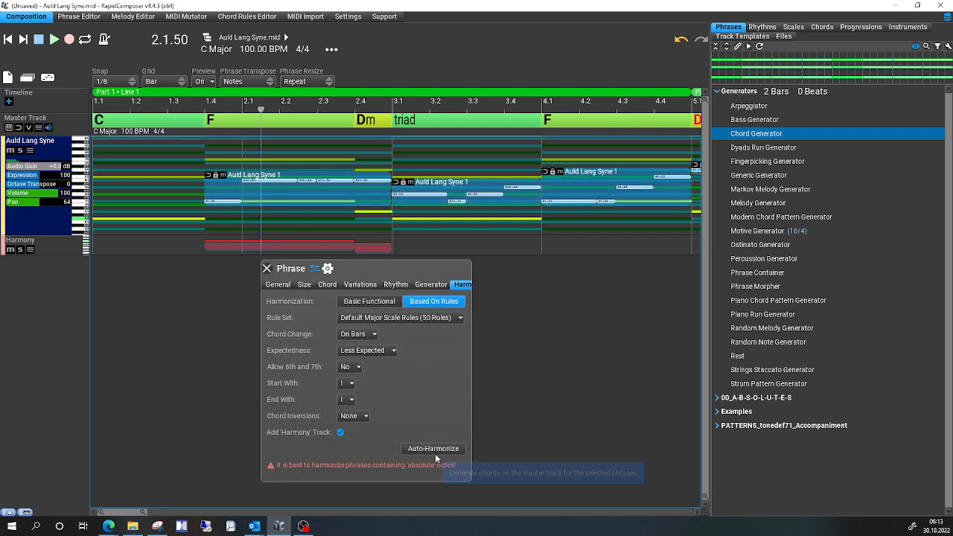
Auto-harmonize all phrases from the rules, rewriting the chord track to C, G and Em
{"action": "left_click", "coordinate": [432, 448]}
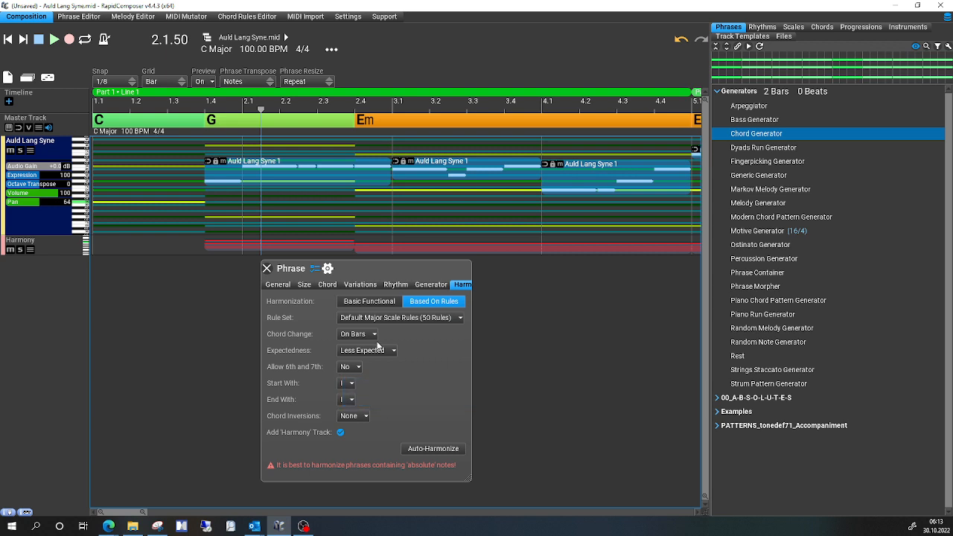
{"action": "mouse_move", "coordinate": [57, 163]}
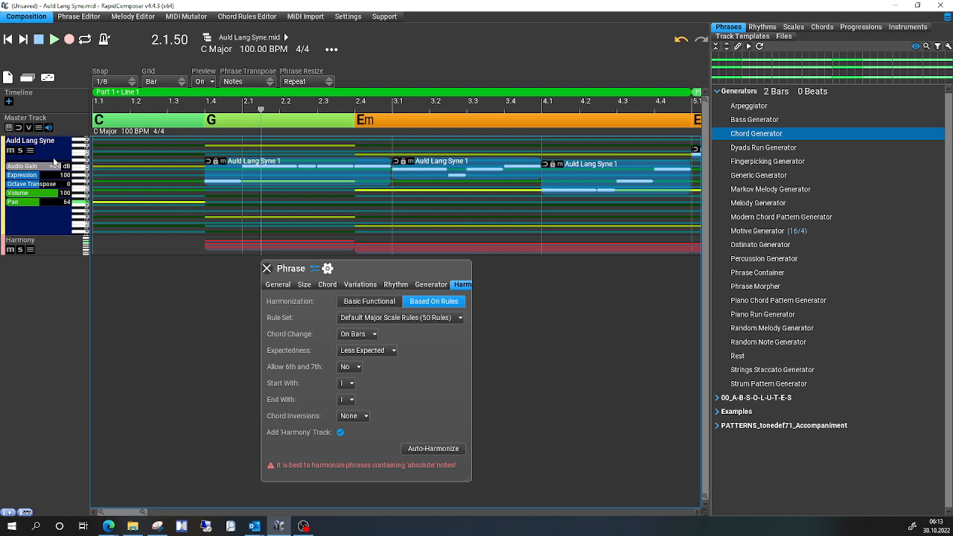
{"action": "left_click", "coordinate": [38, 39]}
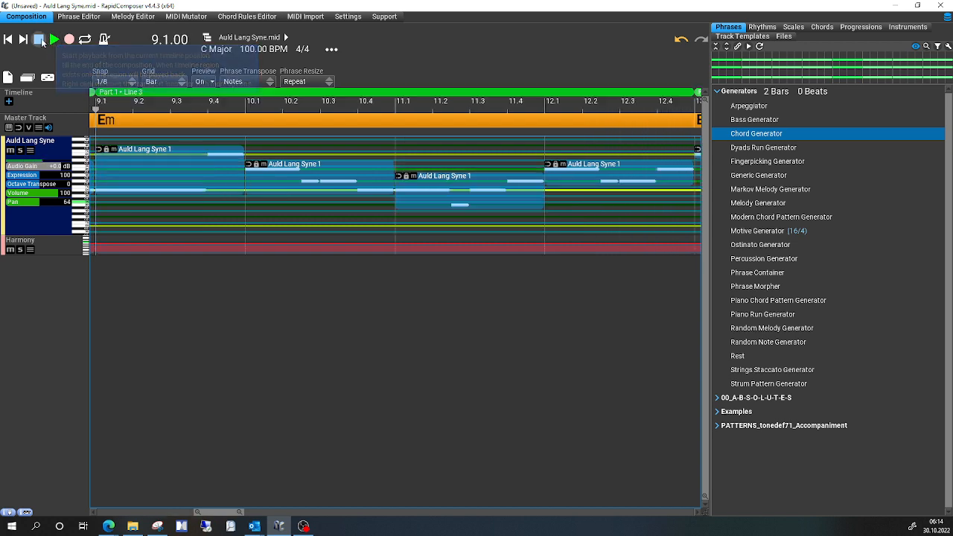
{"action": "left_click", "coordinate": [53, 38]}
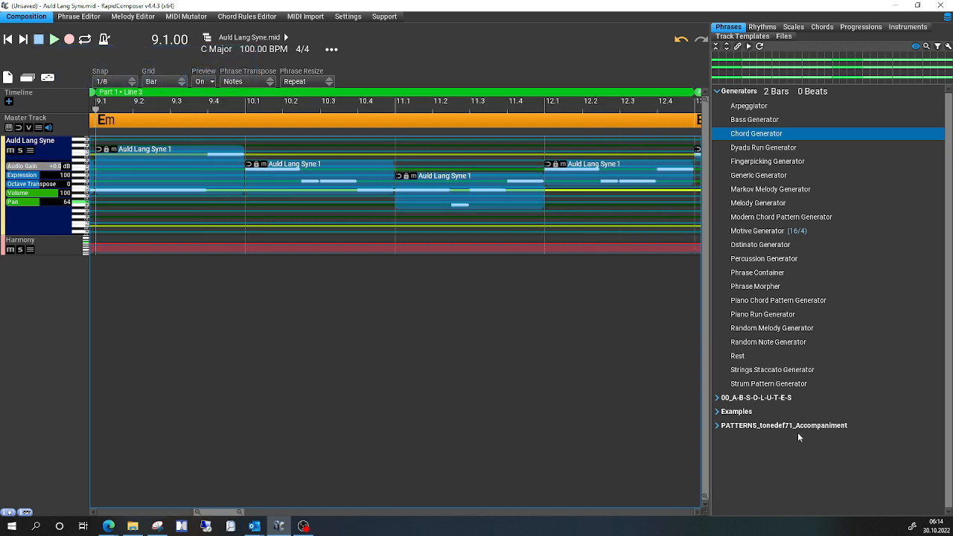
{"action": "mouse_move", "coordinate": [564, 384]}
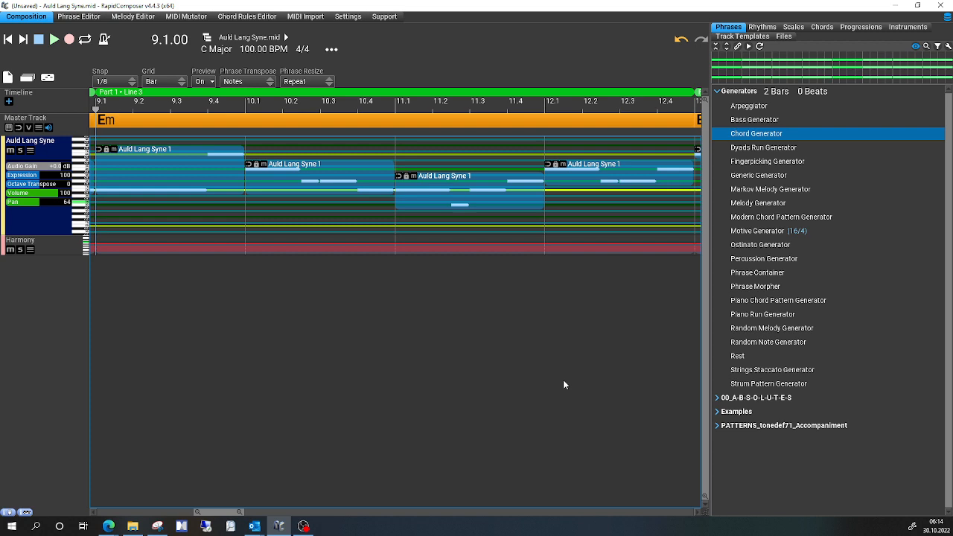
{"action": "mouse_move", "coordinate": [491, 384]}
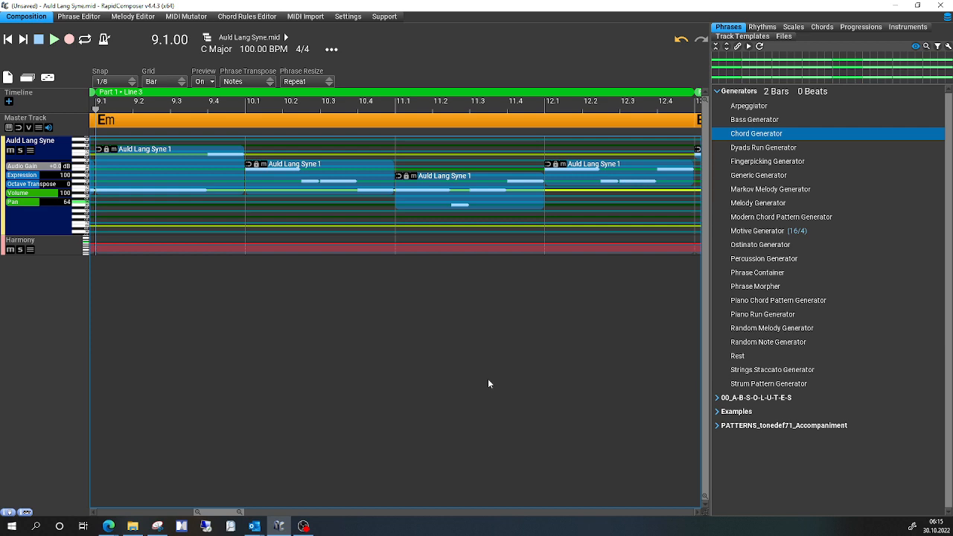
{"action": "mouse_move", "coordinate": [508, 339]}
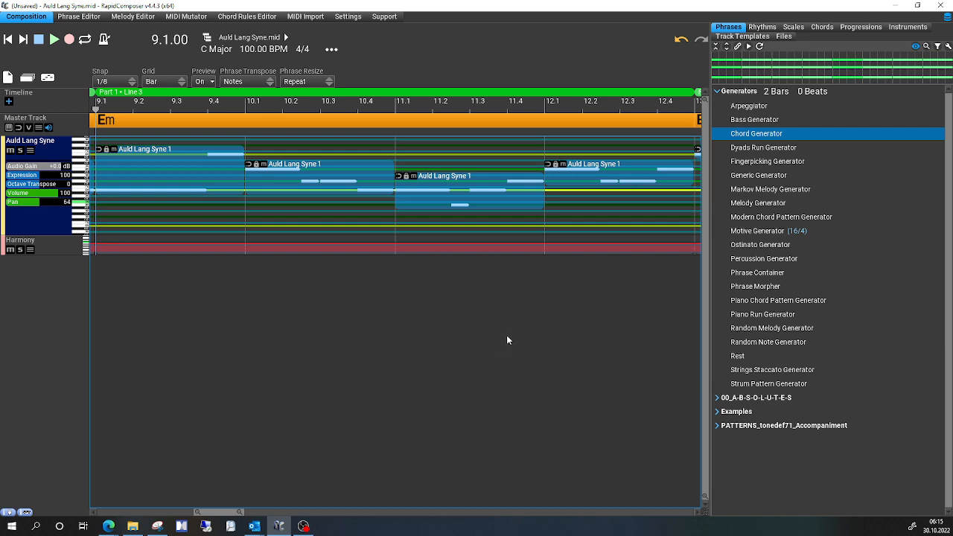